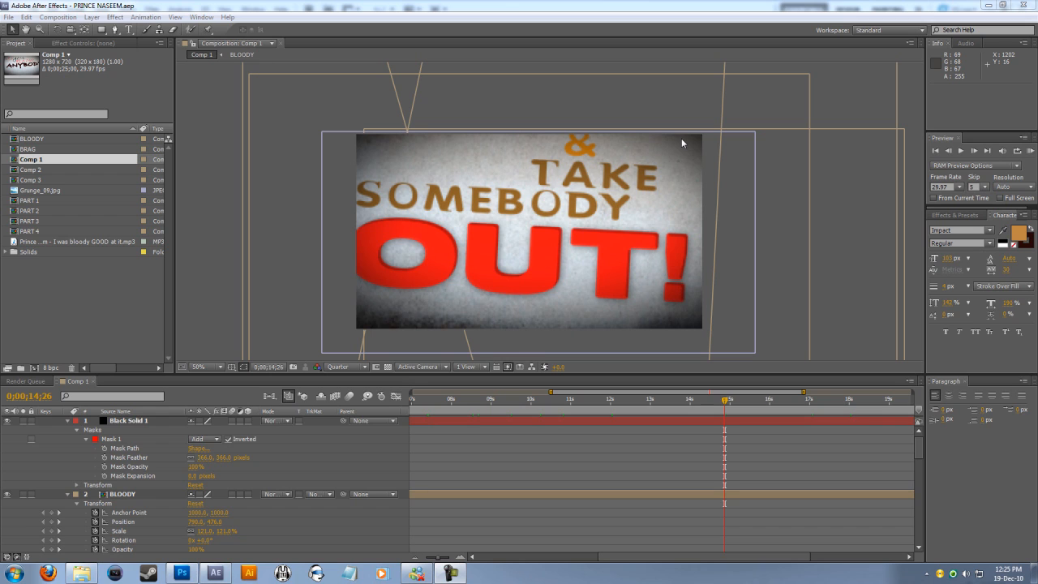
mouse_move(649, 367)
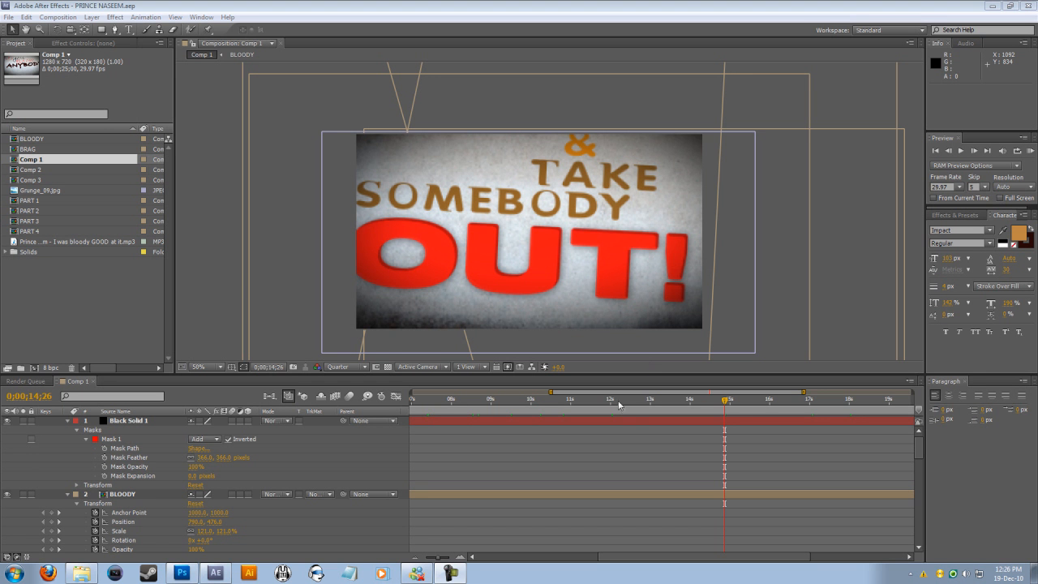
Step: Jump near the 12-second mark, then open New Composition settings for Comp 4 (2000×2000)
left_click(613, 398)
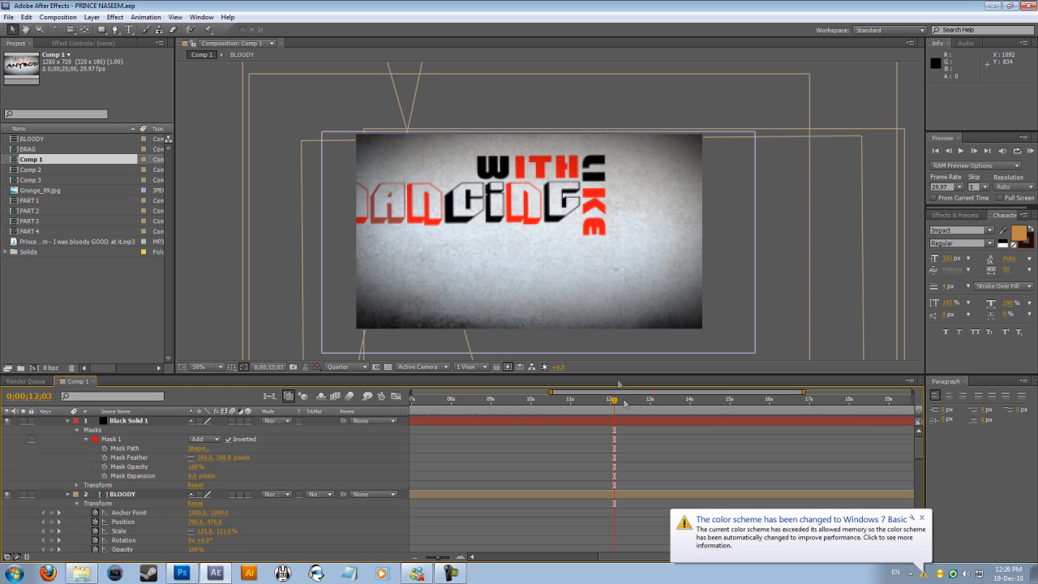
left_click(921, 517)
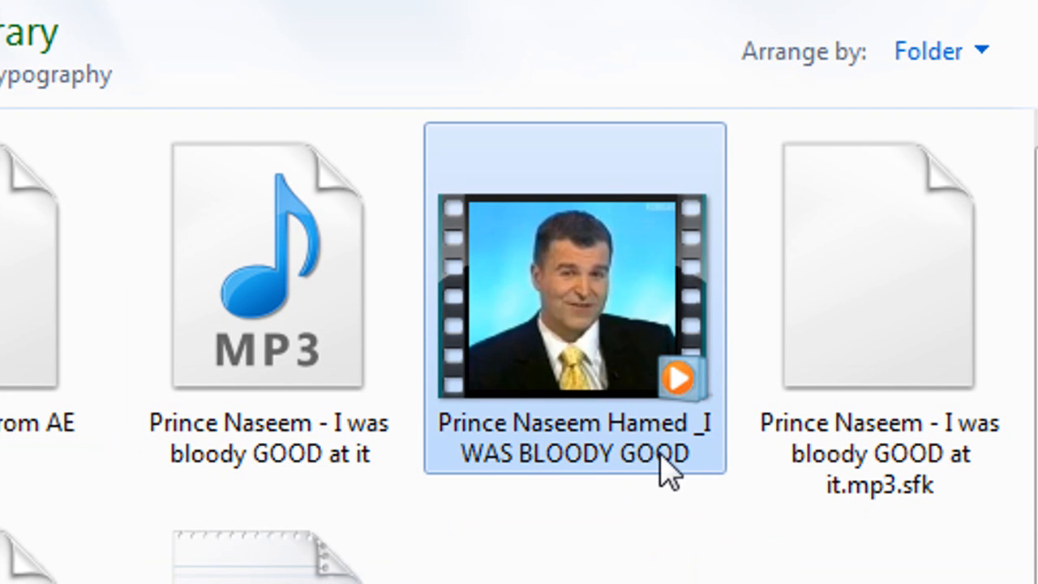
mouse_move(669, 484)
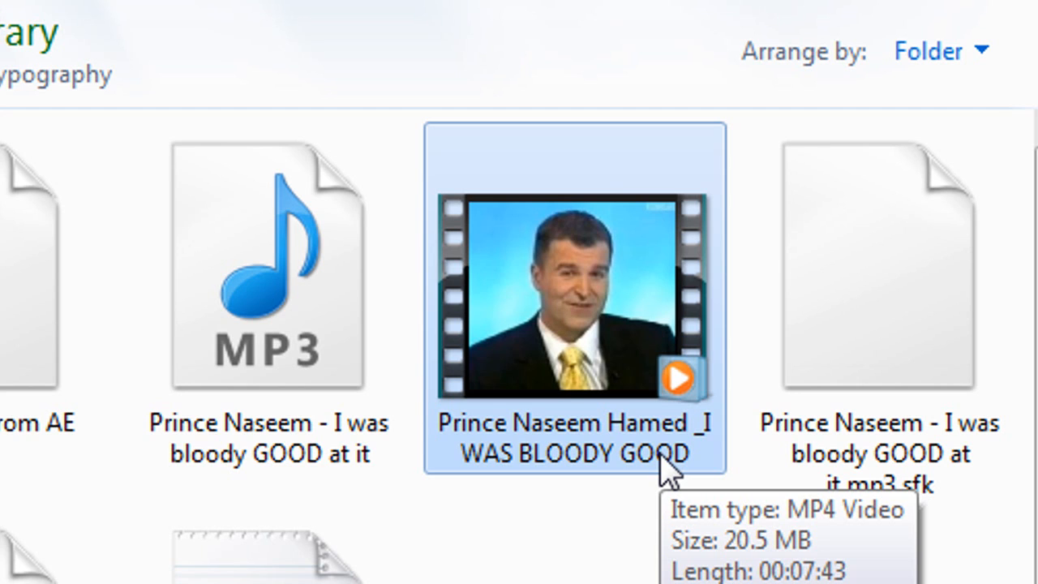
mouse_move(584, 462)
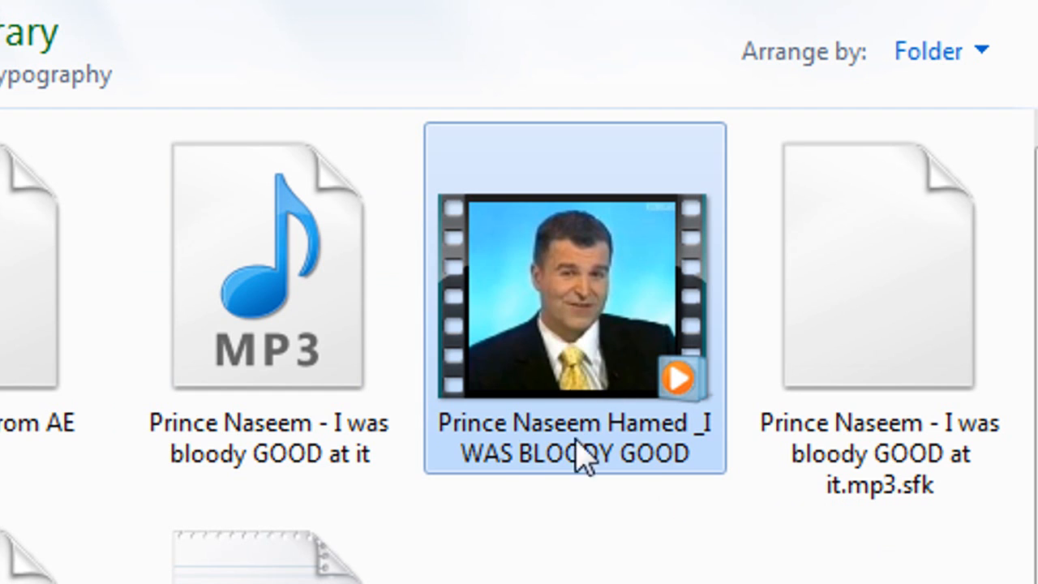
mouse_move(571, 438)
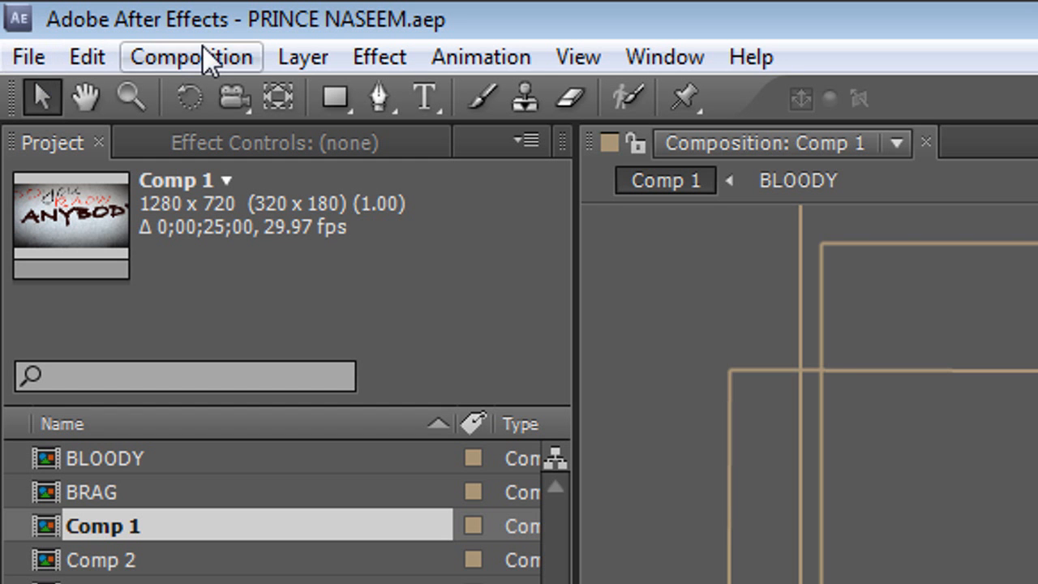
mouse_move(186, 64)
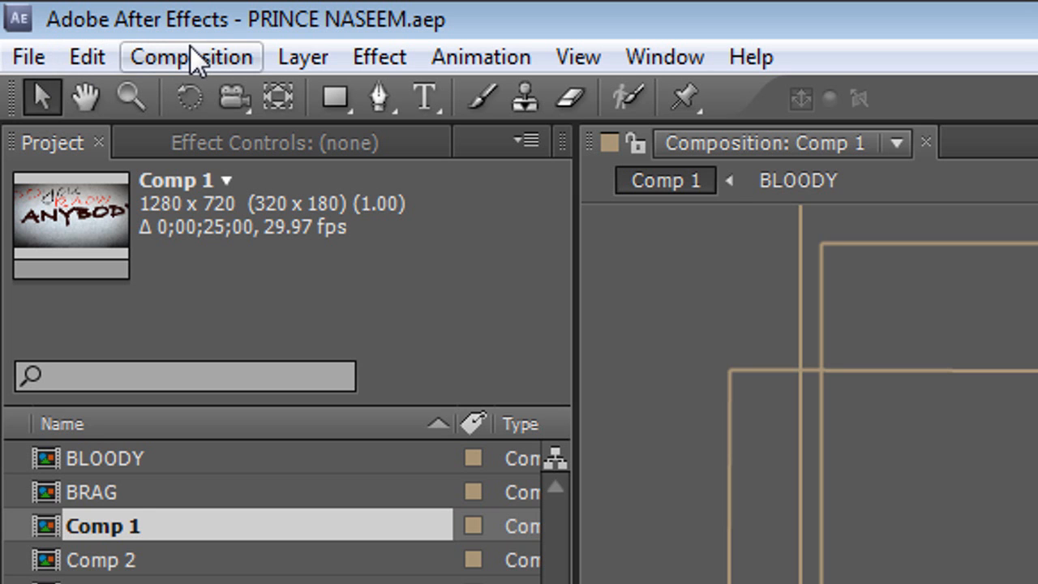
left_click(192, 57)
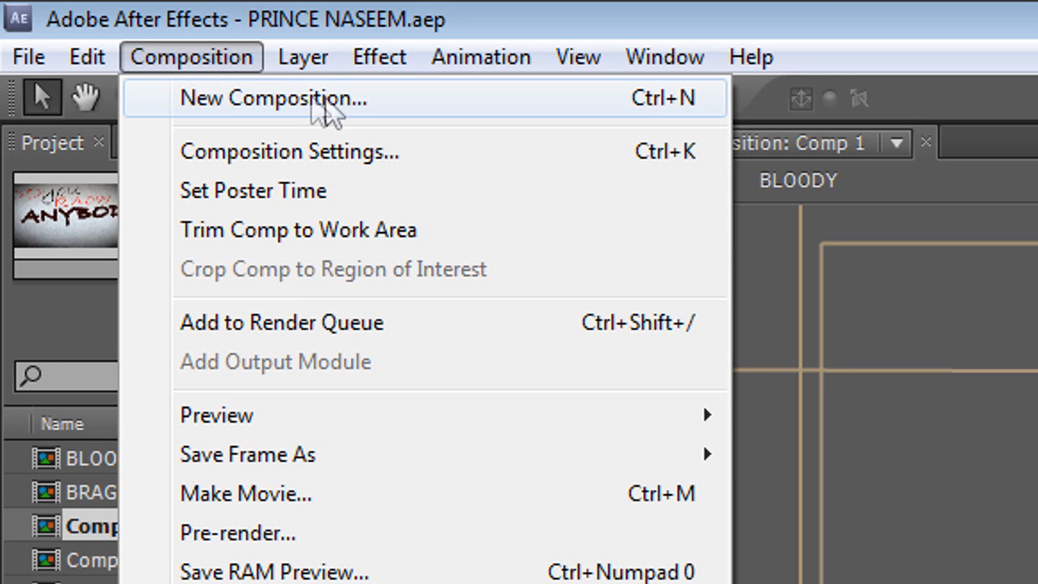
mouse_move(368, 122)
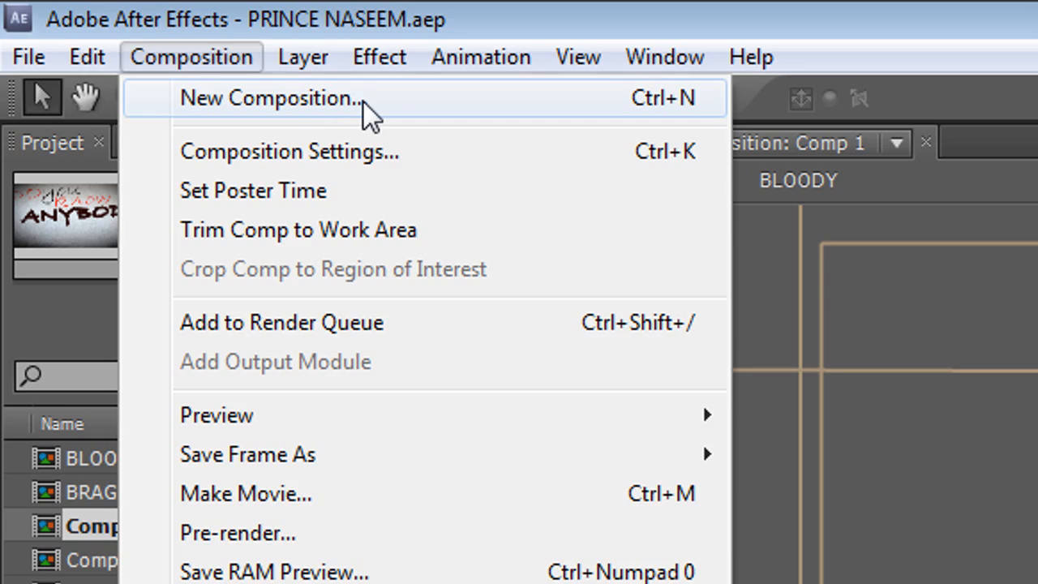
left_click(271, 100)
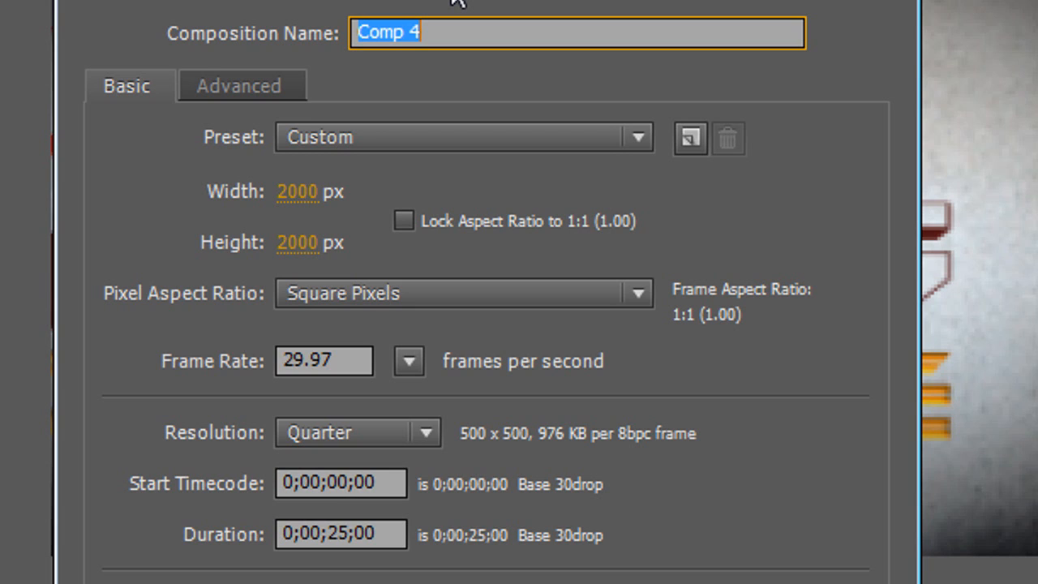
mouse_move(393, 150)
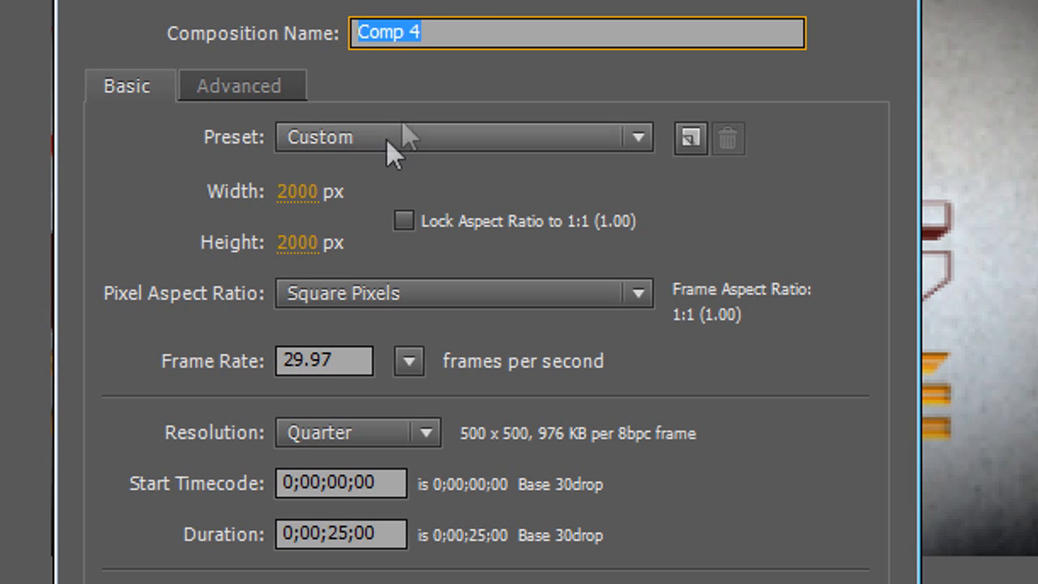
mouse_move(304, 204)
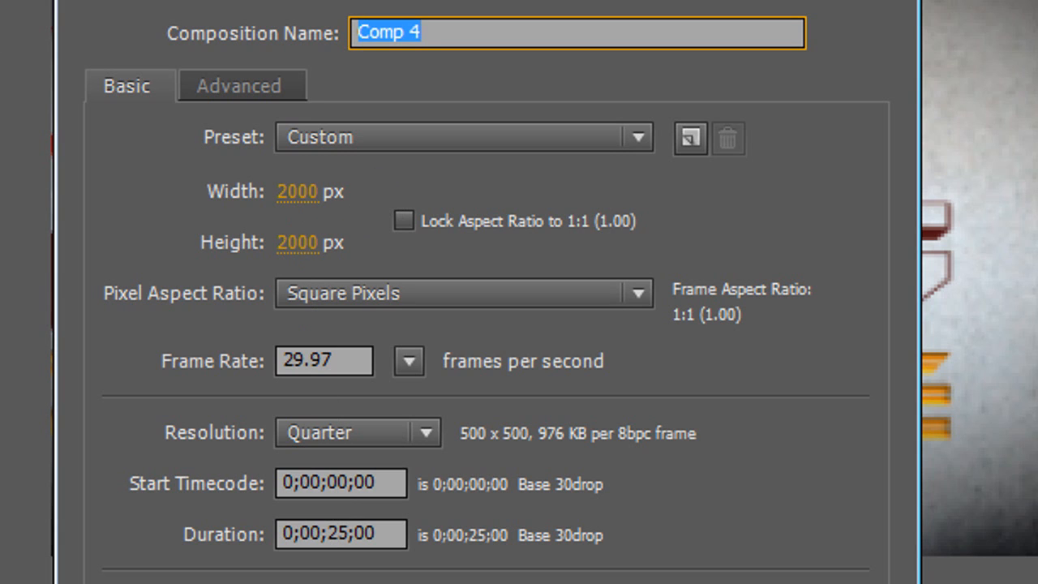
mouse_move(381, 194)
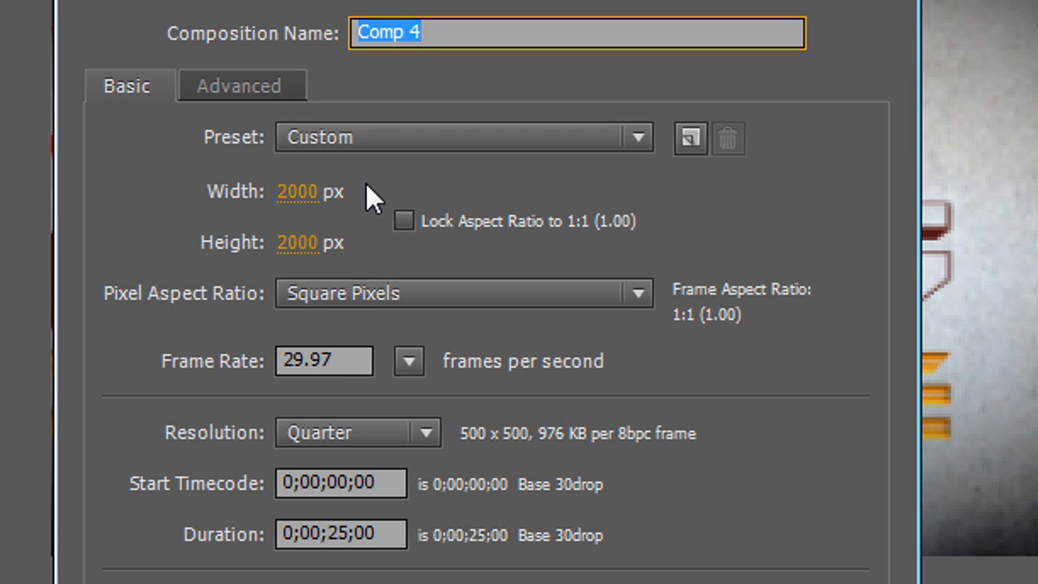
mouse_move(515, 198)
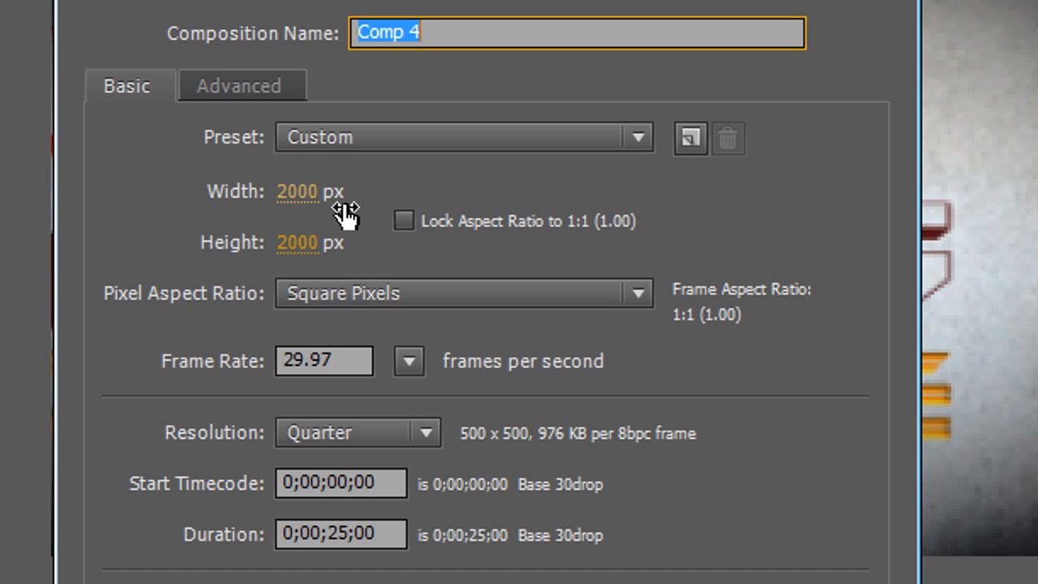
mouse_move(342, 218)
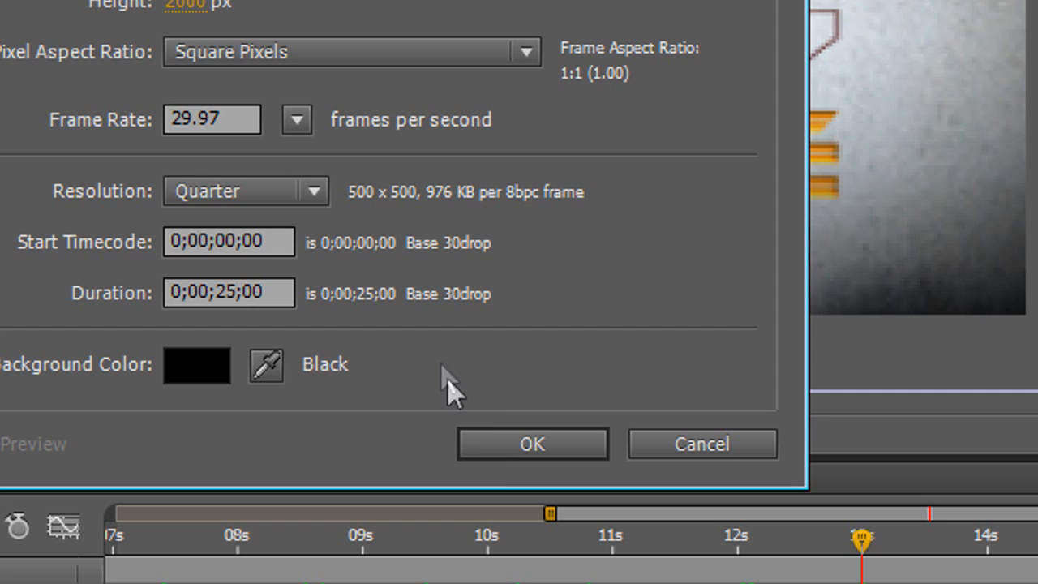
Step: Create the black 2000×2000 Comp 4 and add a white solid layer
left_click(532, 444)
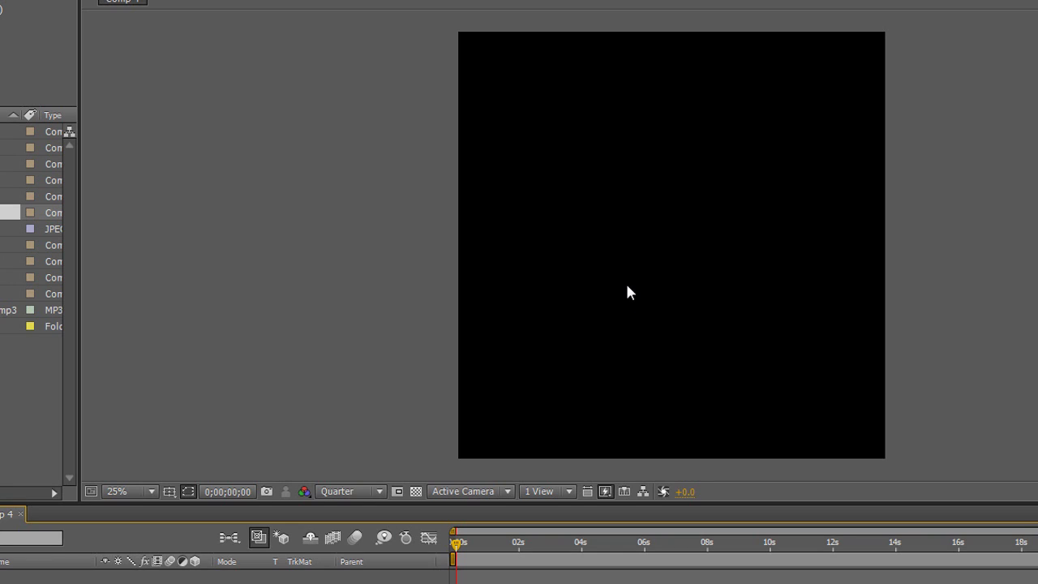
mouse_move(746, 151)
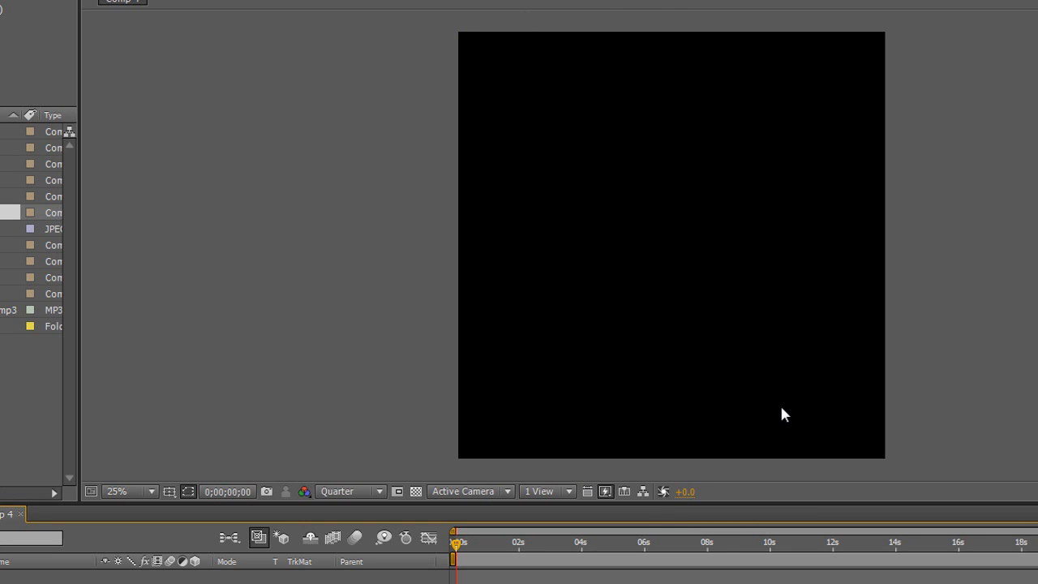
mouse_move(363, 294)
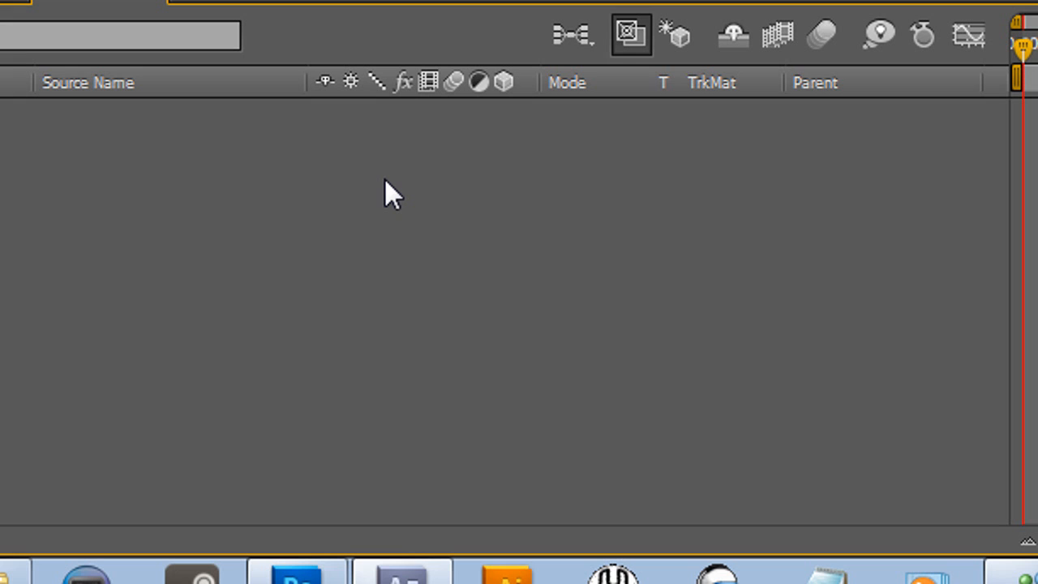
right_click(390, 194)
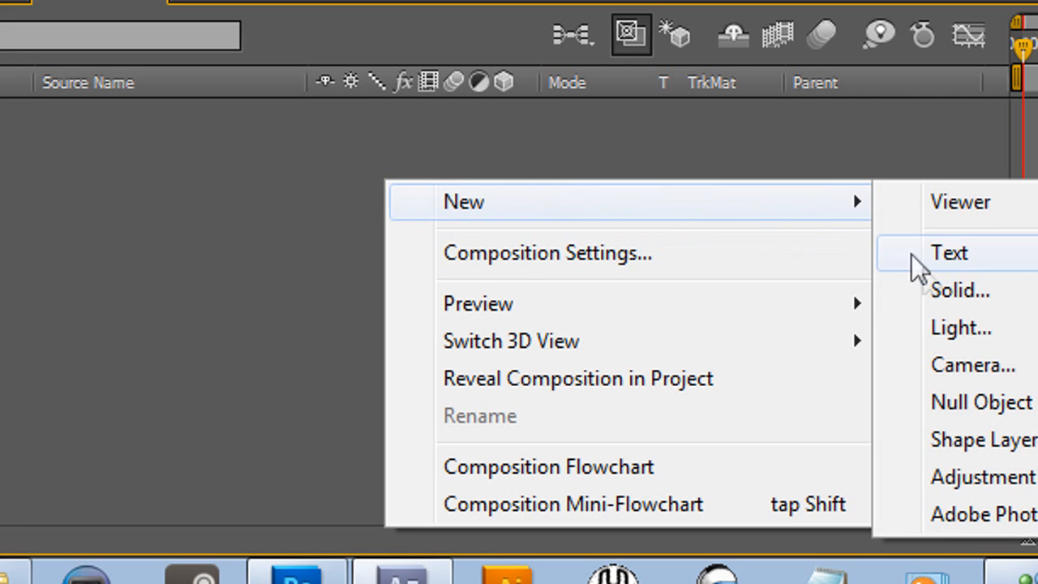
left_click(959, 291)
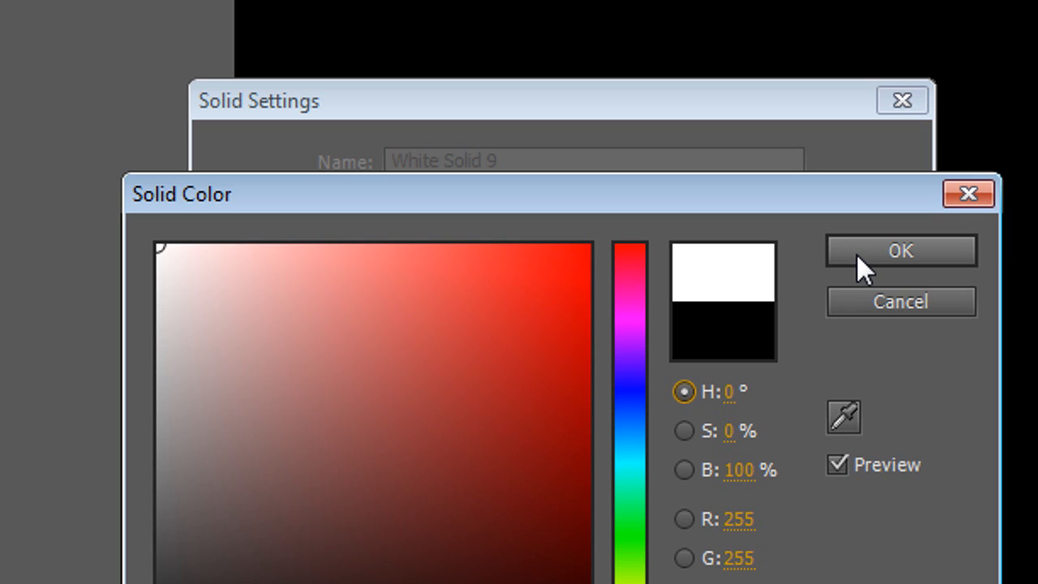
left_click(900, 250)
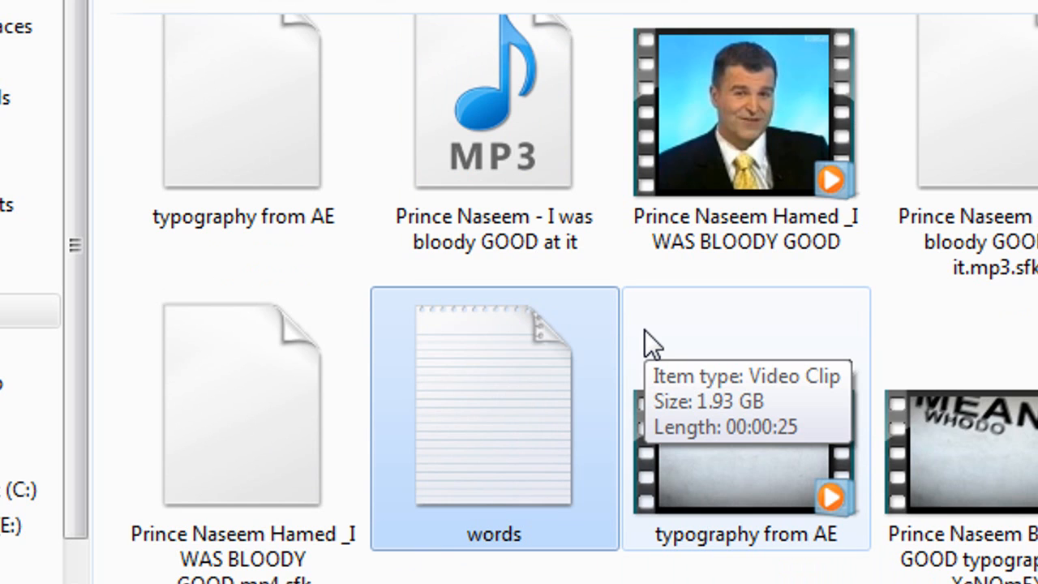
mouse_move(603, 368)
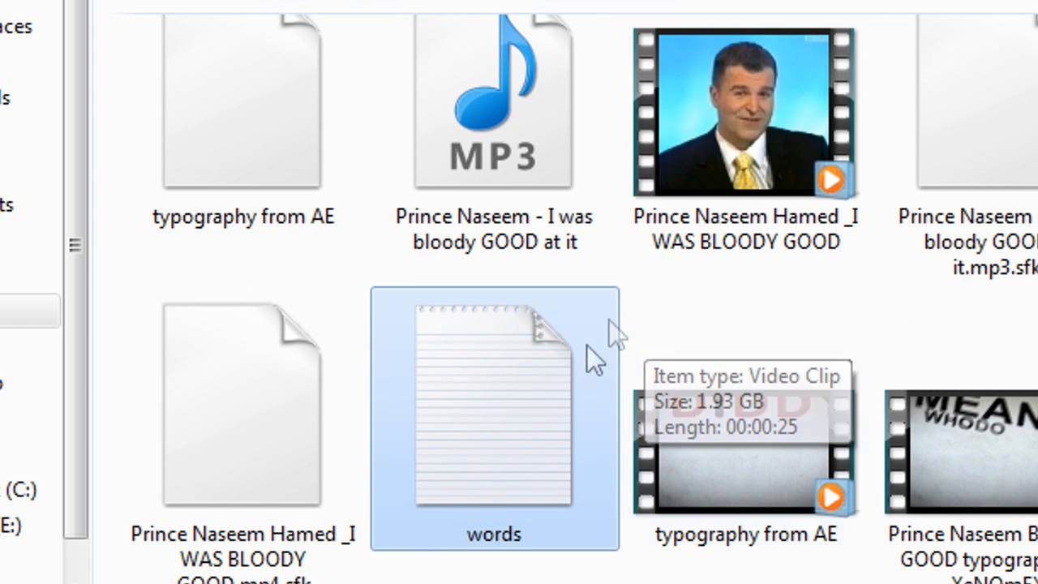
Step: Open the words text file from Explorer in Notepad
double_click(493, 405)
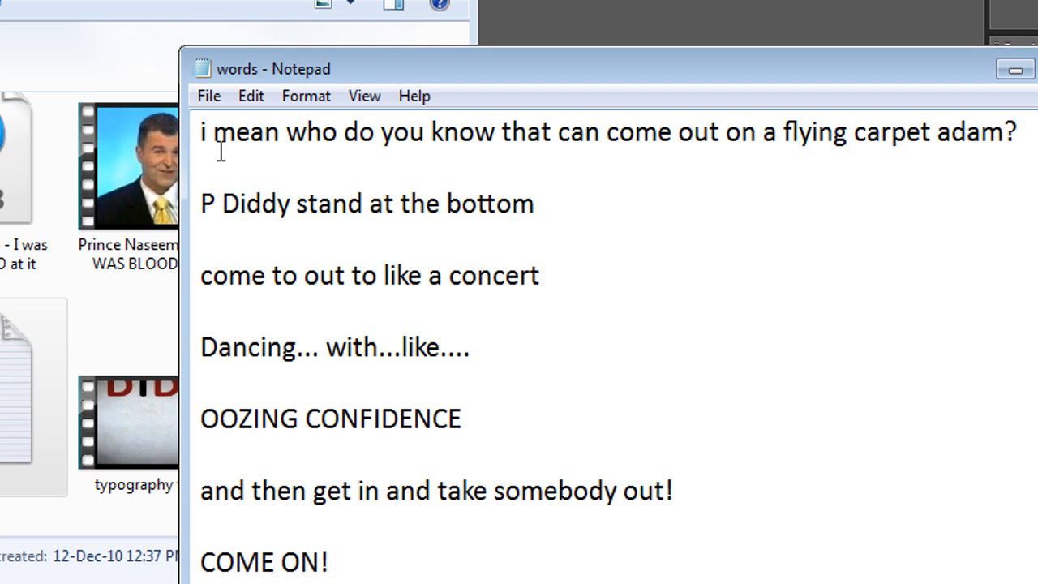
mouse_move(260, 150)
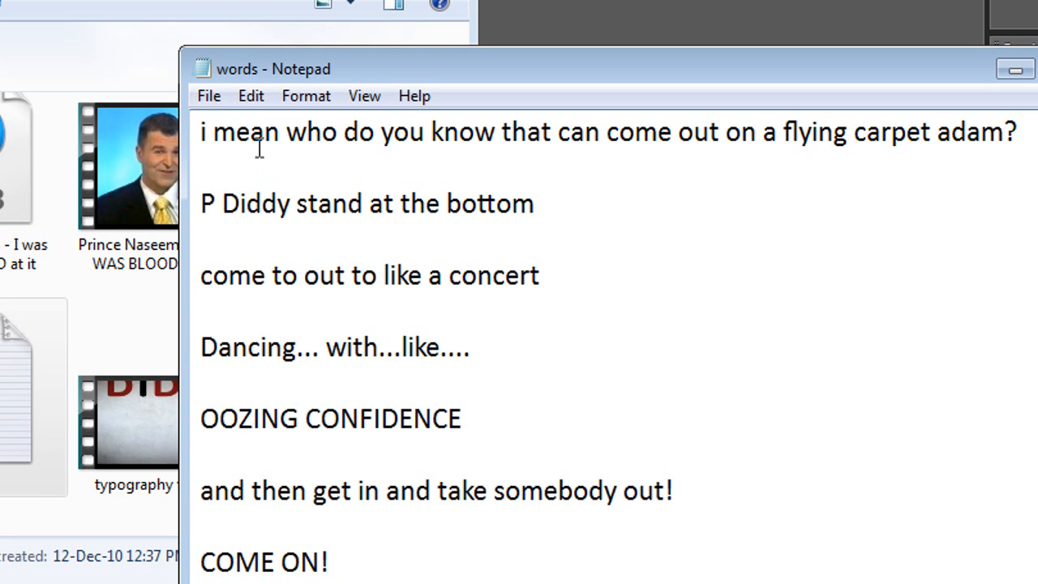
mouse_move(320, 178)
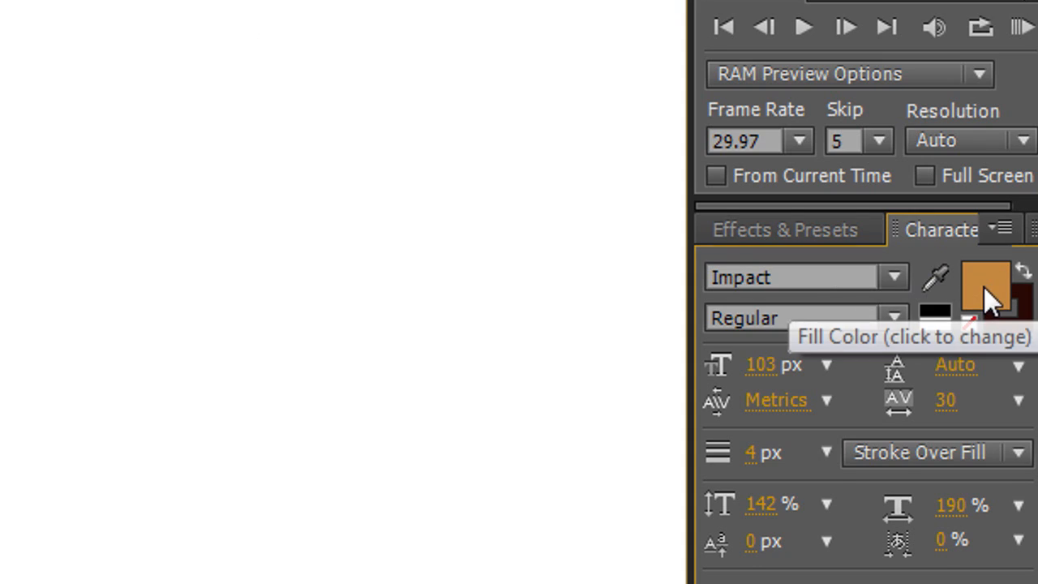
Step: Change the Character panel text fill colour from tan to red
left_click(969, 284)
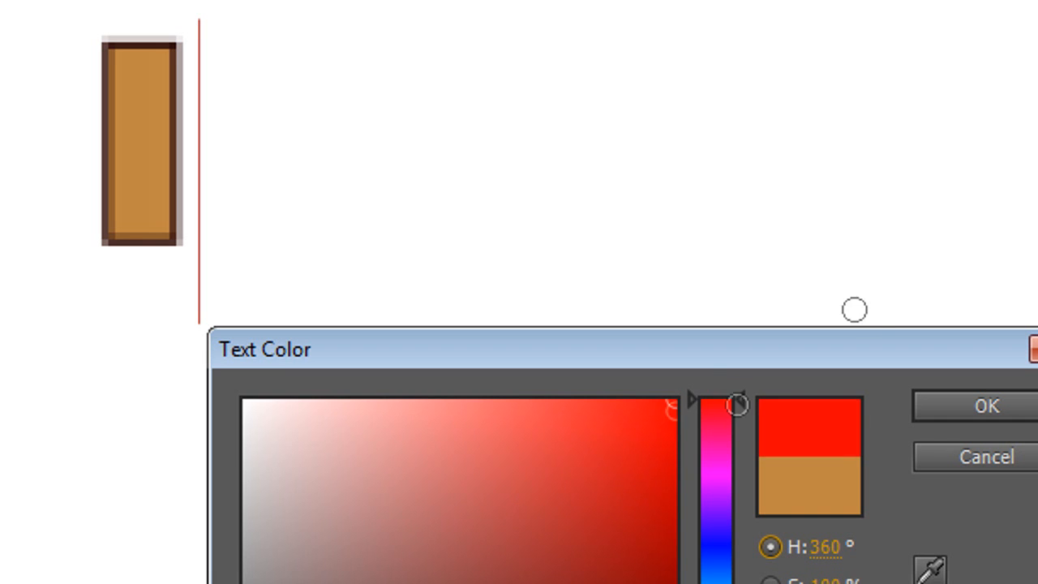
left_click_drag(738, 406, 720, 446)
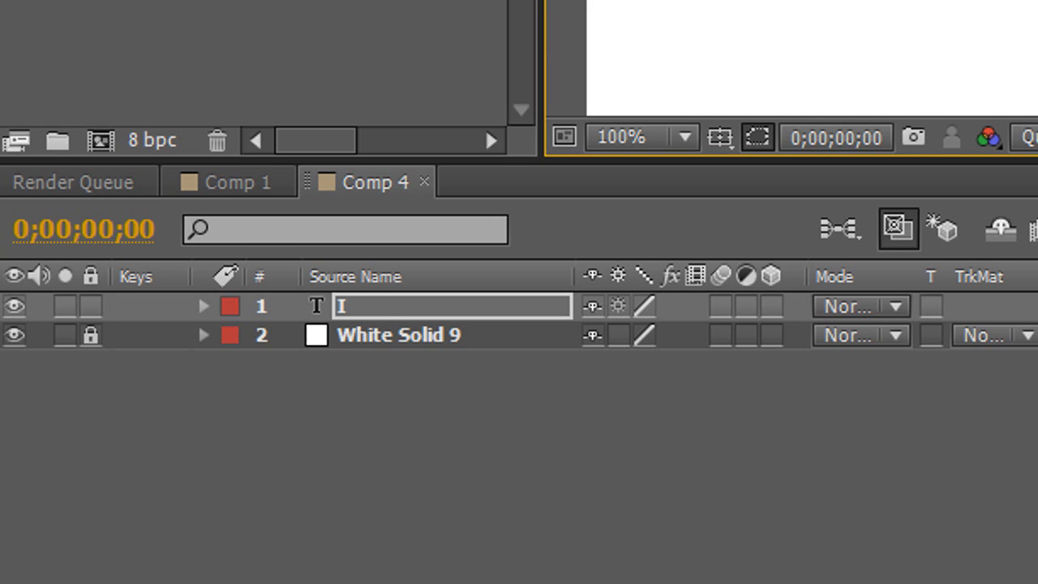
mouse_move(390, 219)
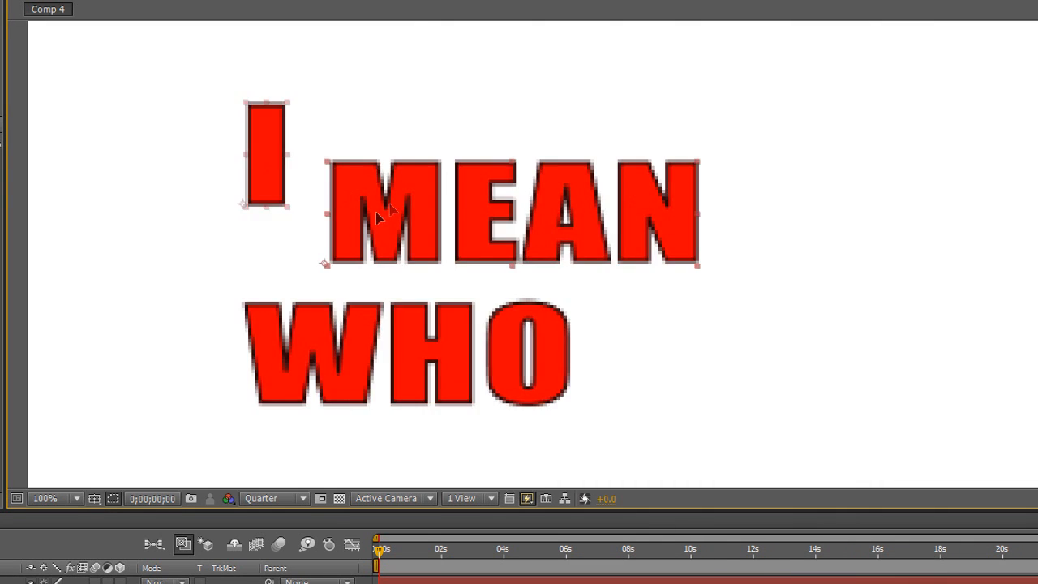
Step: Tuck MEAN under I, keep Quarter preview resolution, and select YOU
left_click_drag(381, 219, 588, 235)
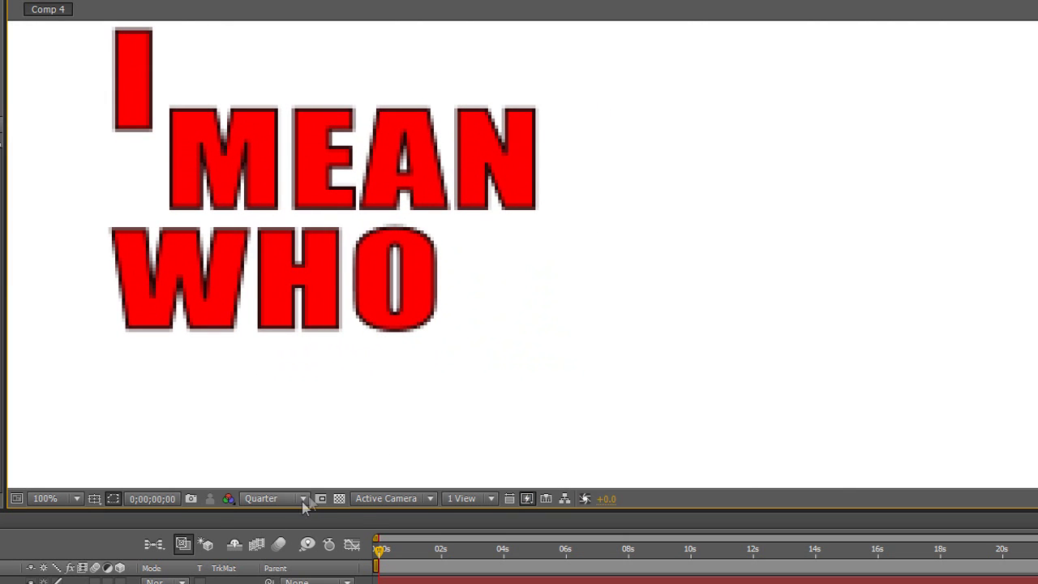
left_click(276, 498)
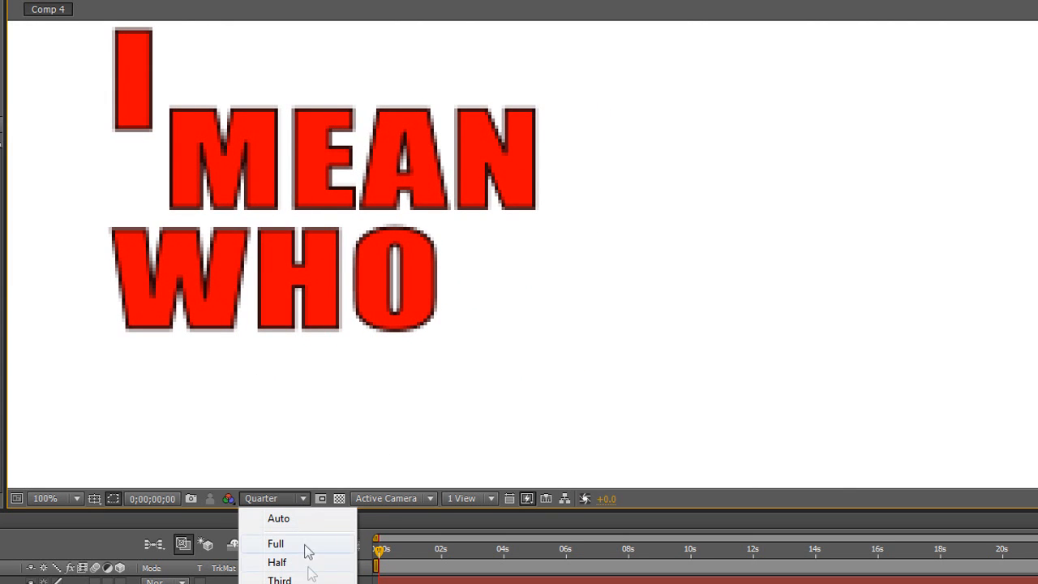
left_click(300, 498)
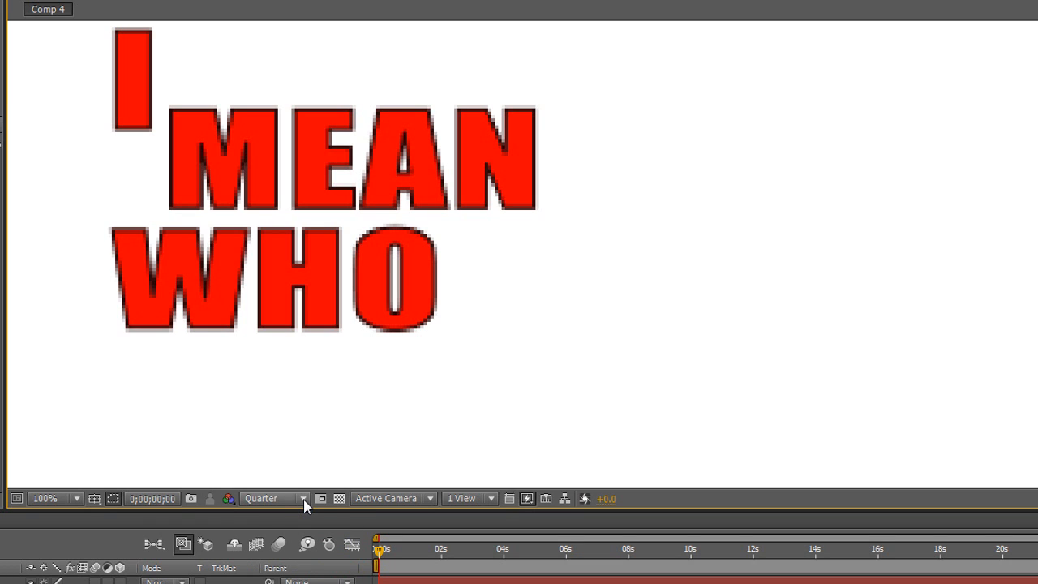
mouse_move(364, 441)
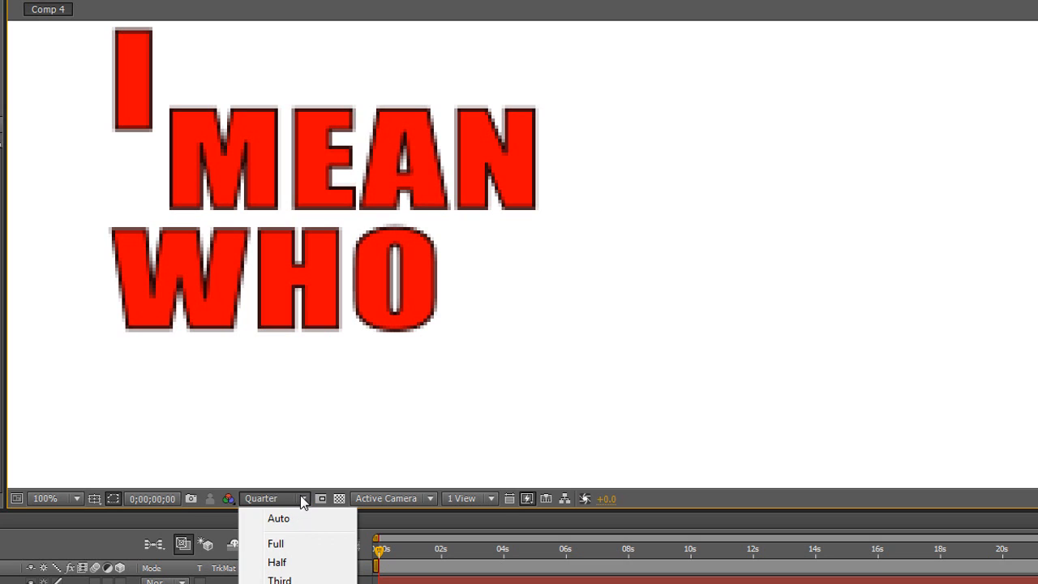
left_click(302, 498)
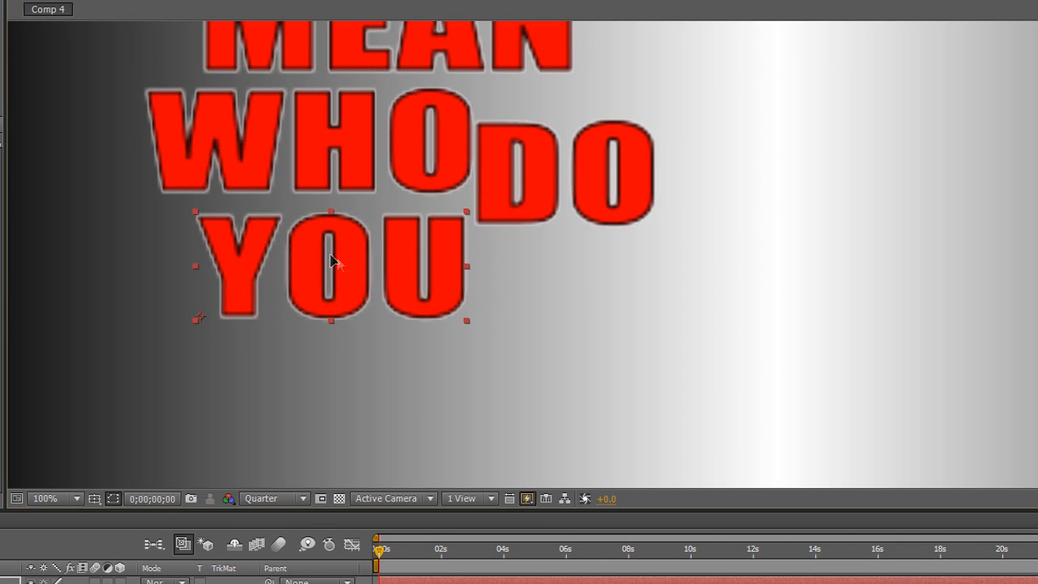
left_click(76, 498)
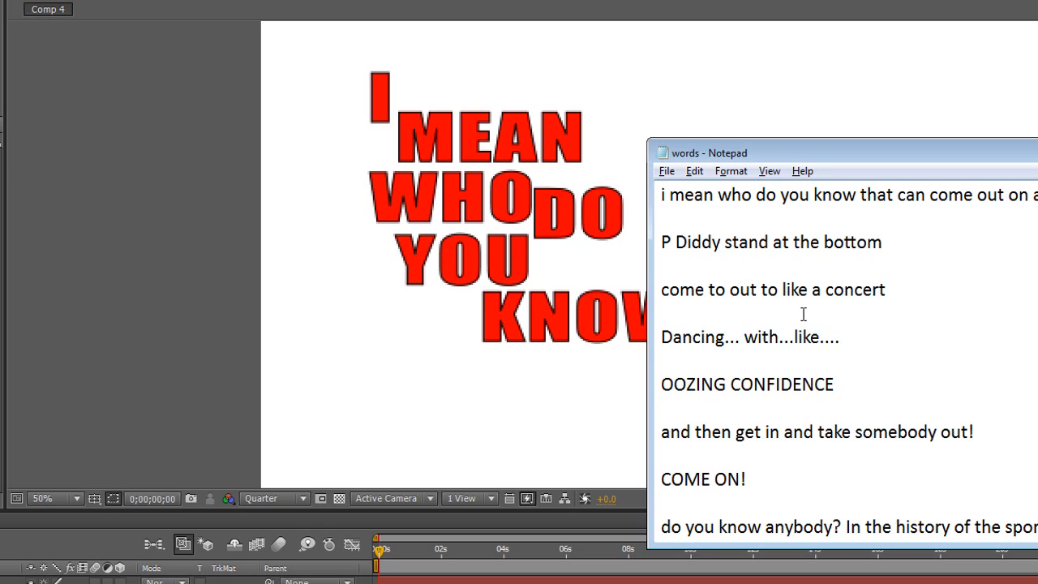
mouse_move(724, 195)
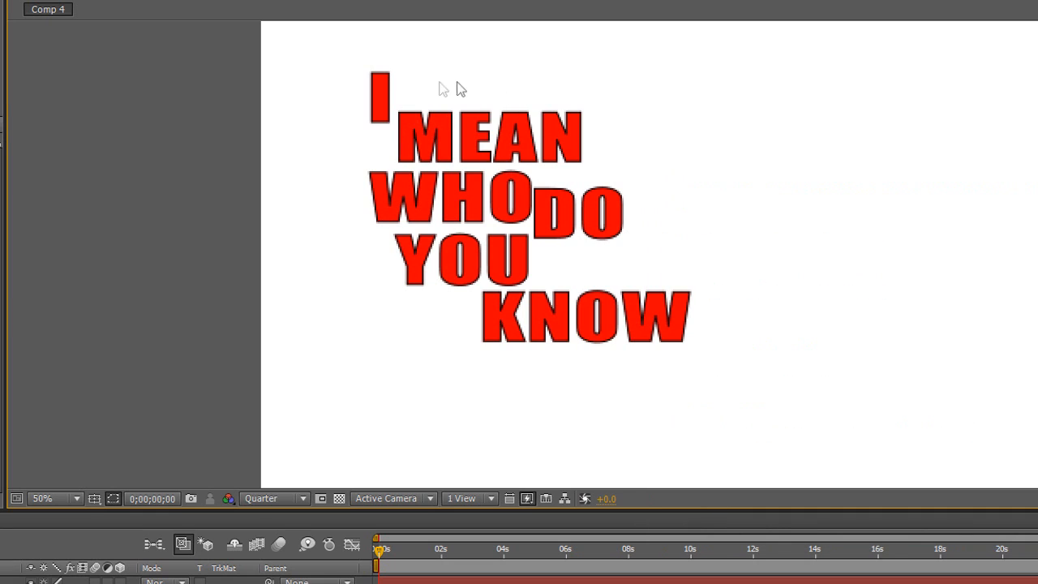
Step: Select the MEAN word in the viewer and its layer in the timeline
left_click(450, 188)
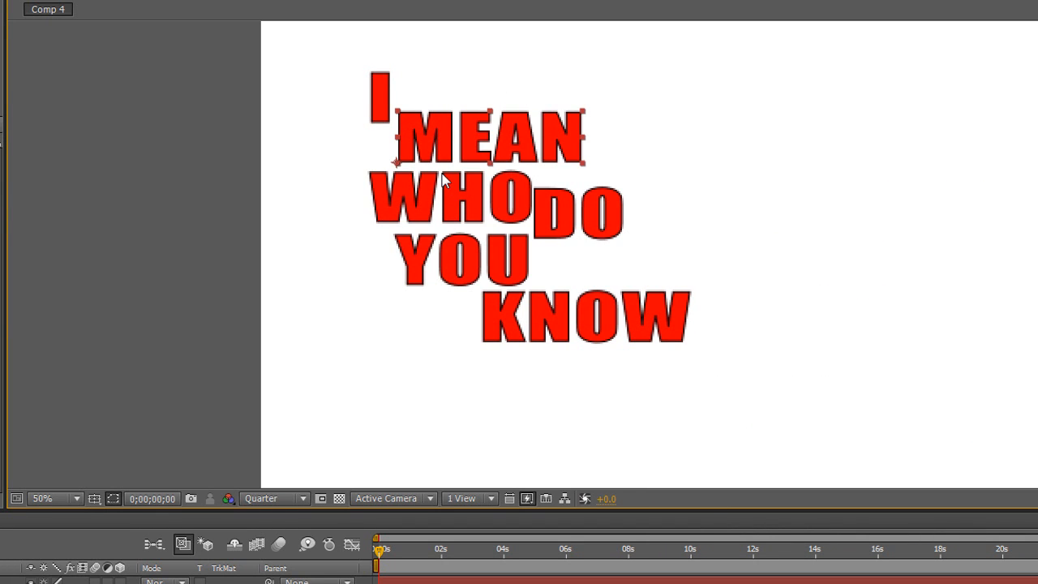
mouse_move(453, 207)
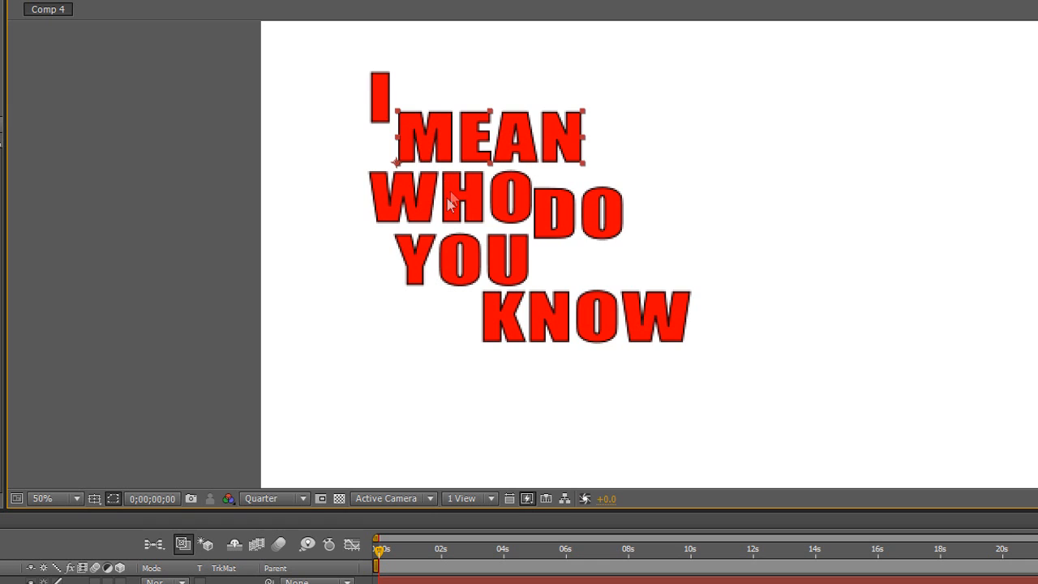
mouse_move(425, 146)
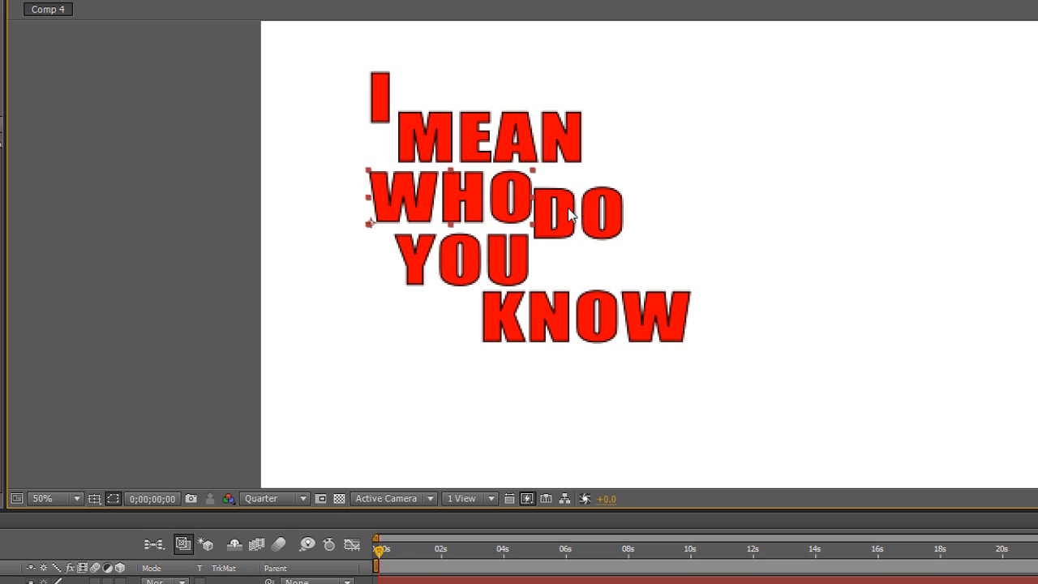
mouse_move(579, 213)
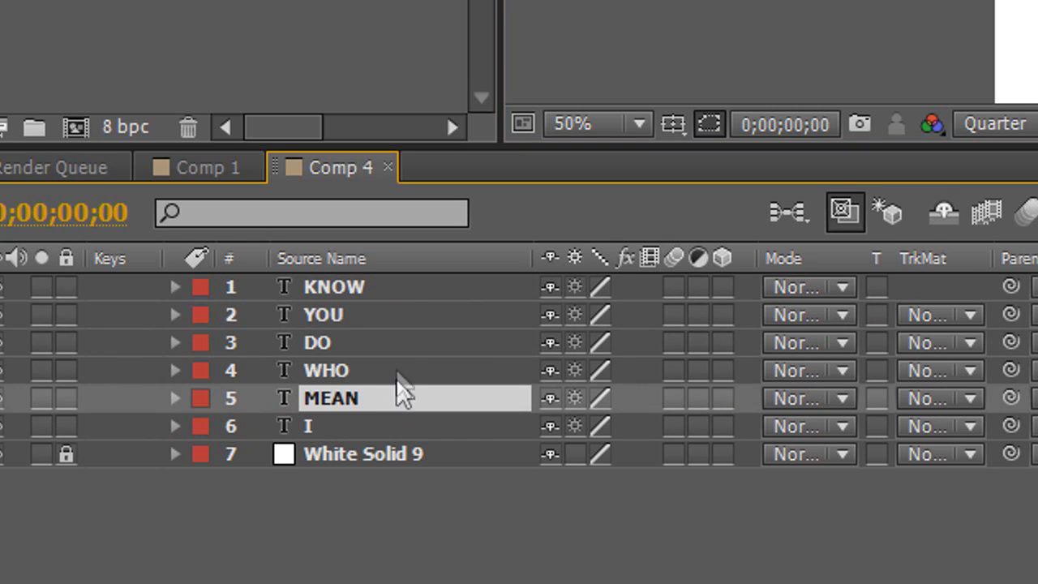
left_click(333, 286)
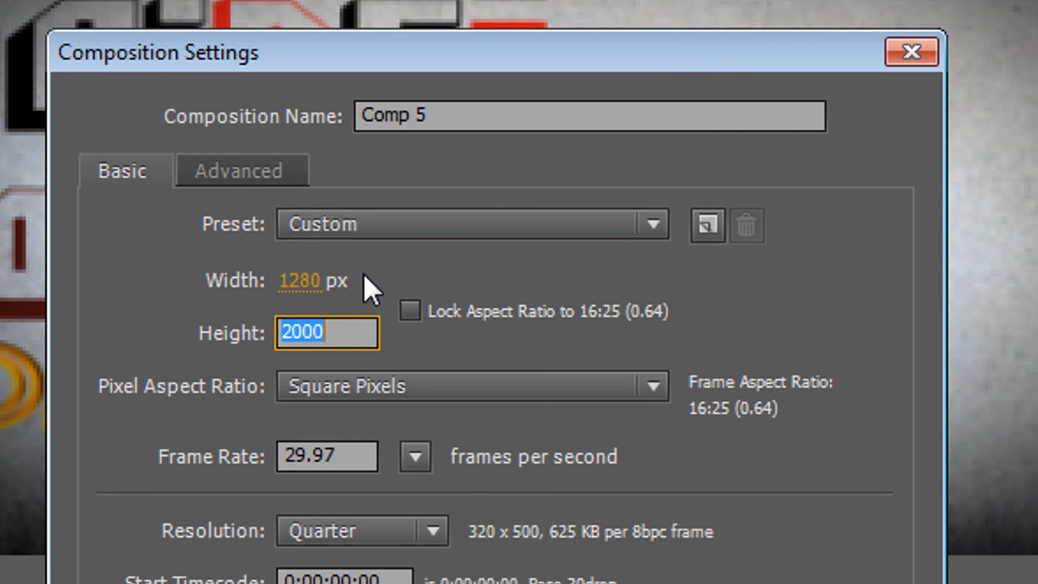
Step: Choose the HDTV 720 29.97 preset and name the composition FOR YT
left_click(470, 225)
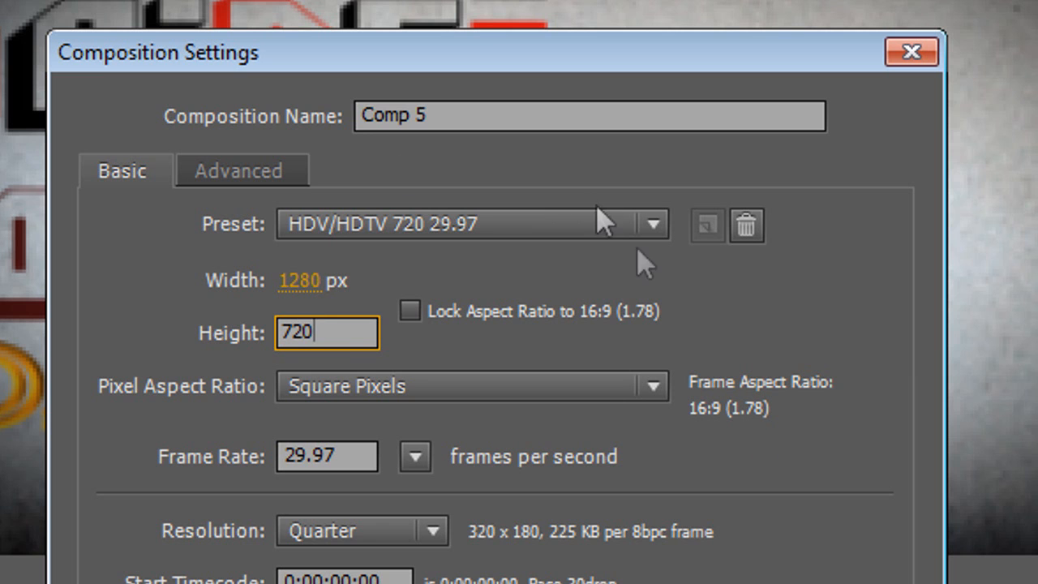
type("FOR")
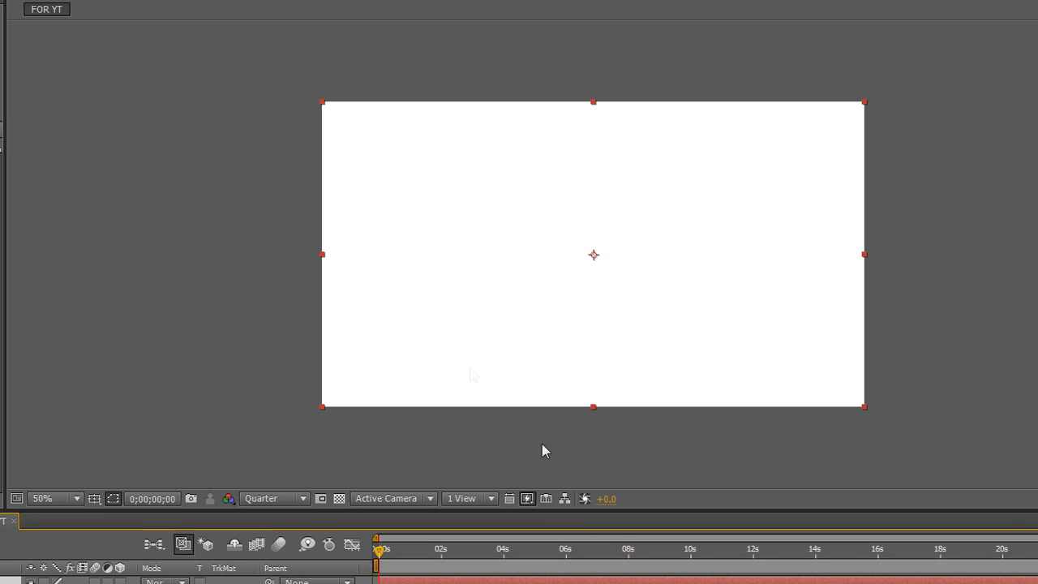
mouse_move(307, 114)
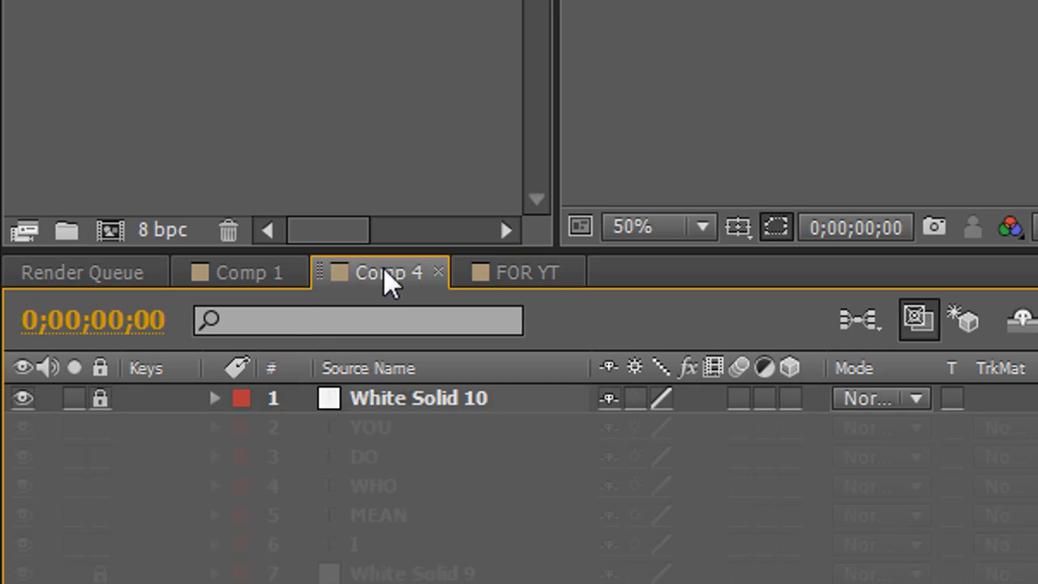
Step: Switch to Comp 4 and rename it 'I MEAN WHO DO YOU KNOW' in the Project panel
left_click(521, 272)
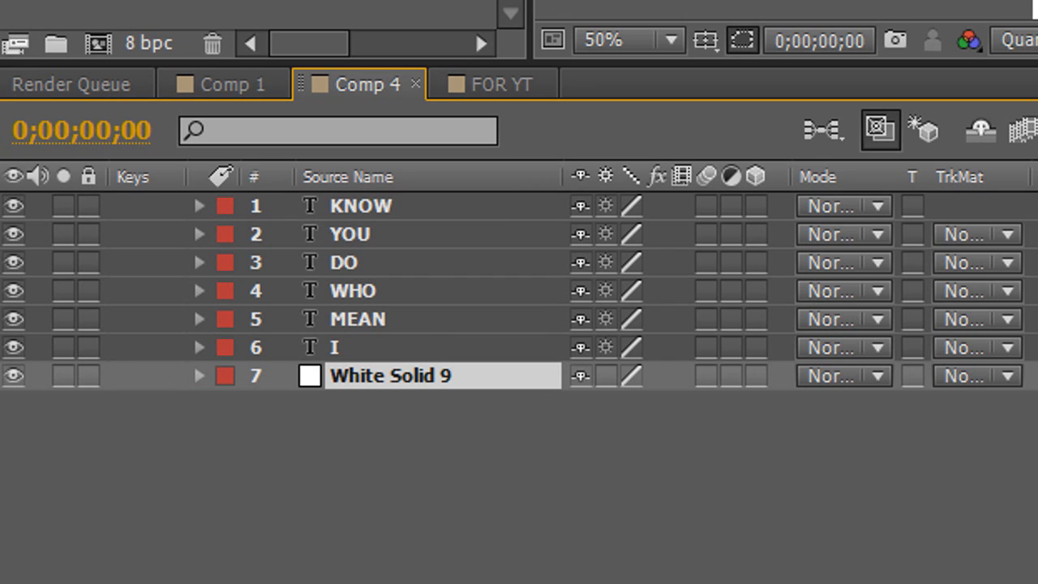
mouse_move(735, 434)
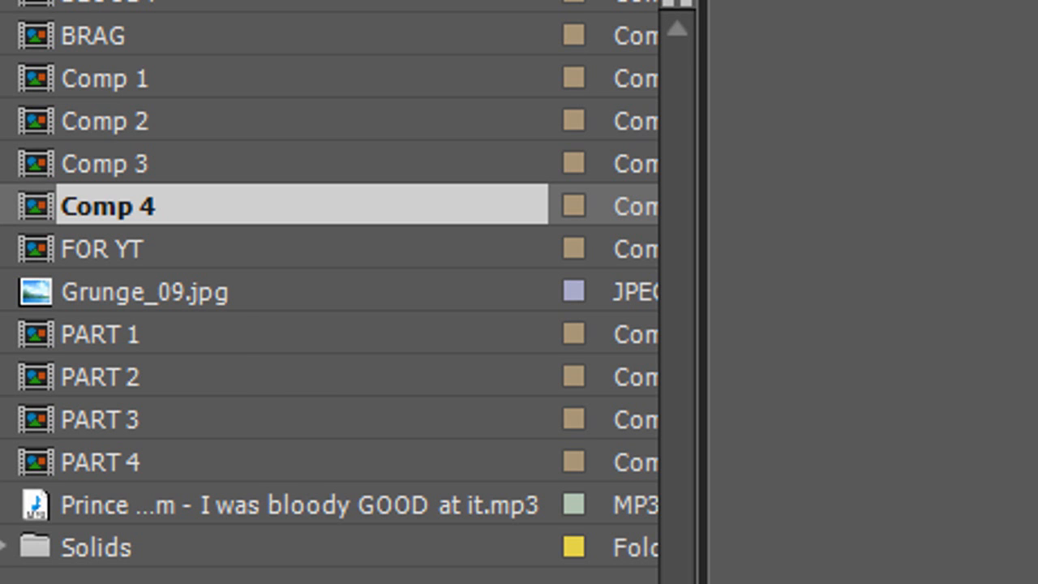
right_click(105, 206)
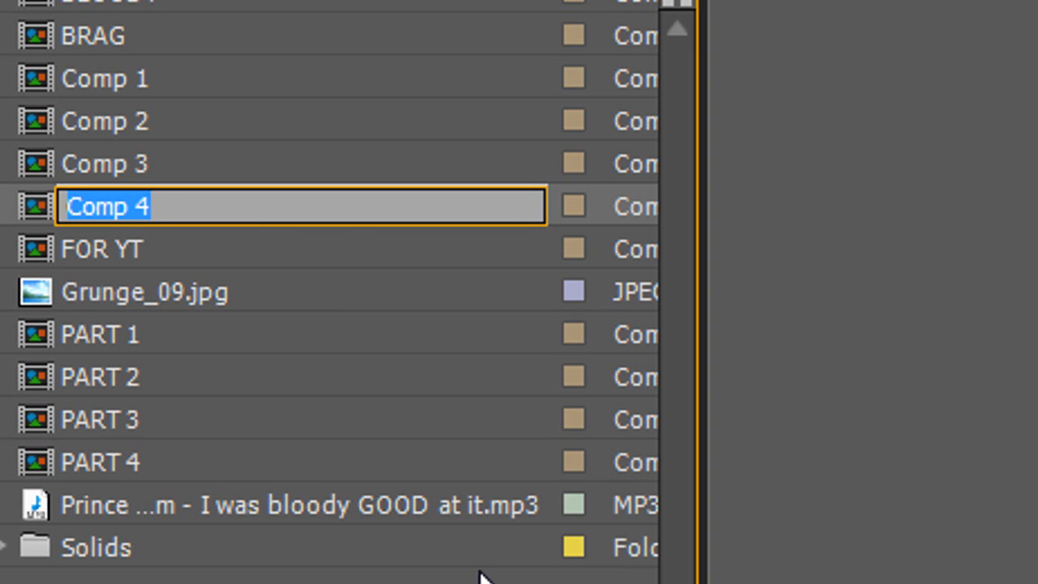
type("I MEAN WHO DO YOU KNOW")
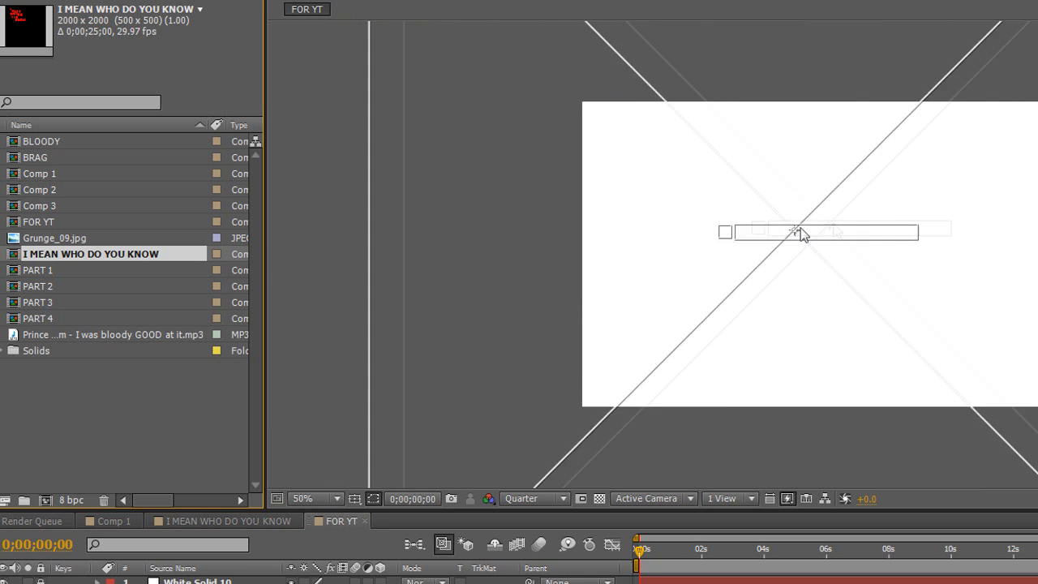
Step: Add I MEAN WHO DO YOU KNOW to FOR YT and set viewer magnification to 50%
double_click(90, 254)
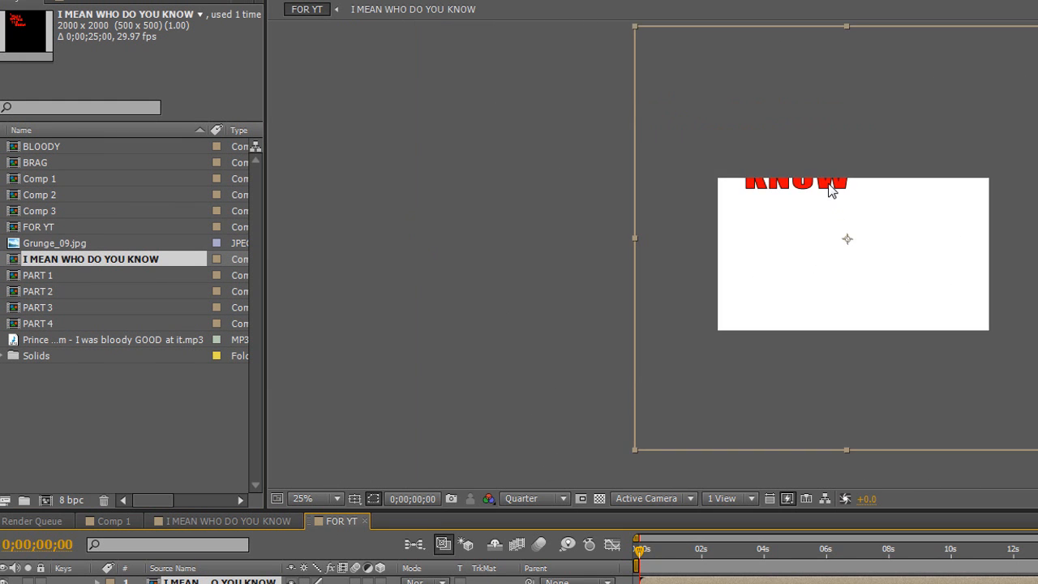
left_click(301, 498)
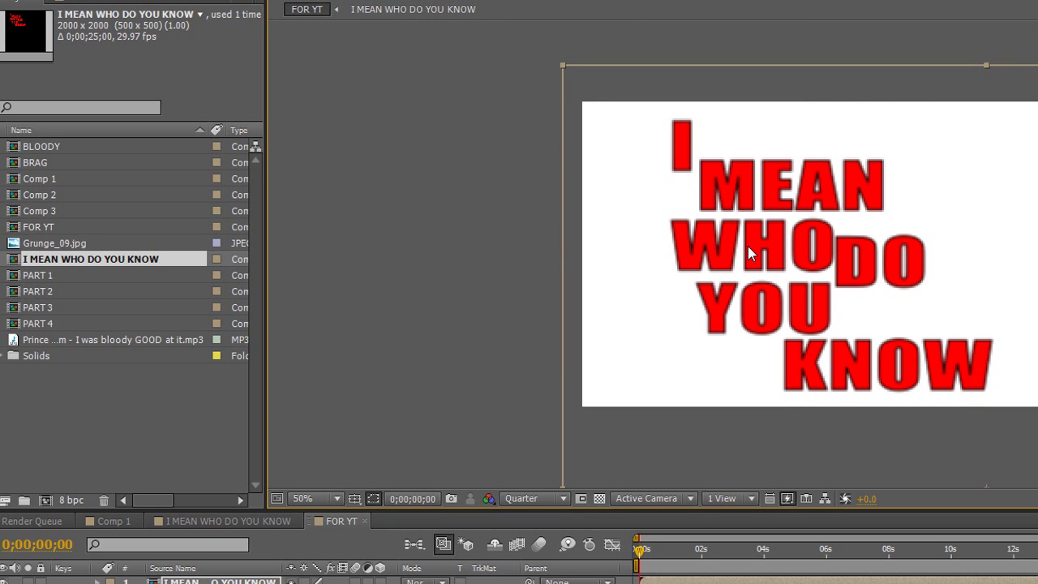
mouse_move(702, 214)
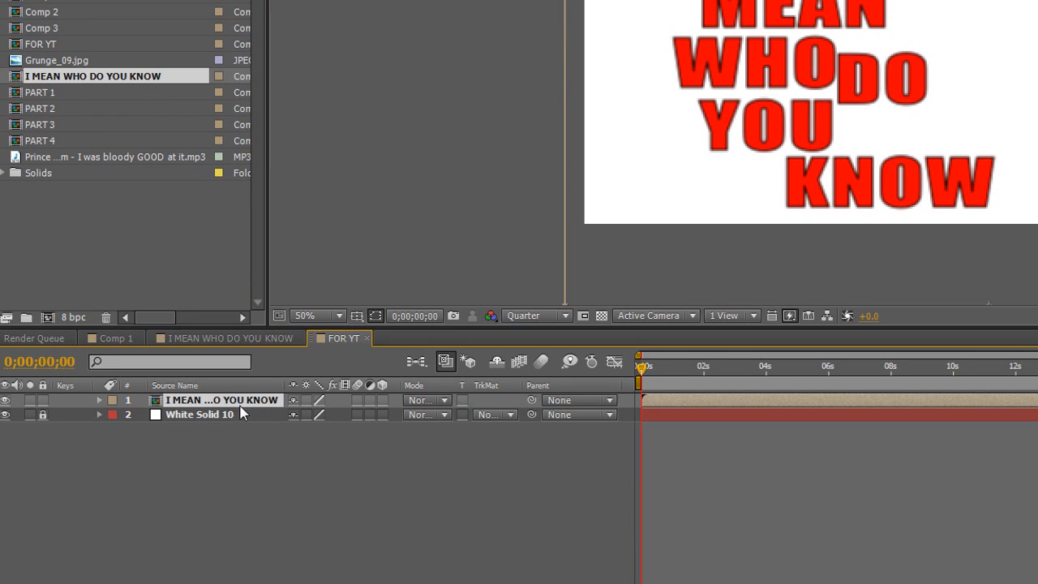
Step: Open the word composition, select the soundtrack mp3 layer, and scrub the opening words' timing
left_click(227, 337)
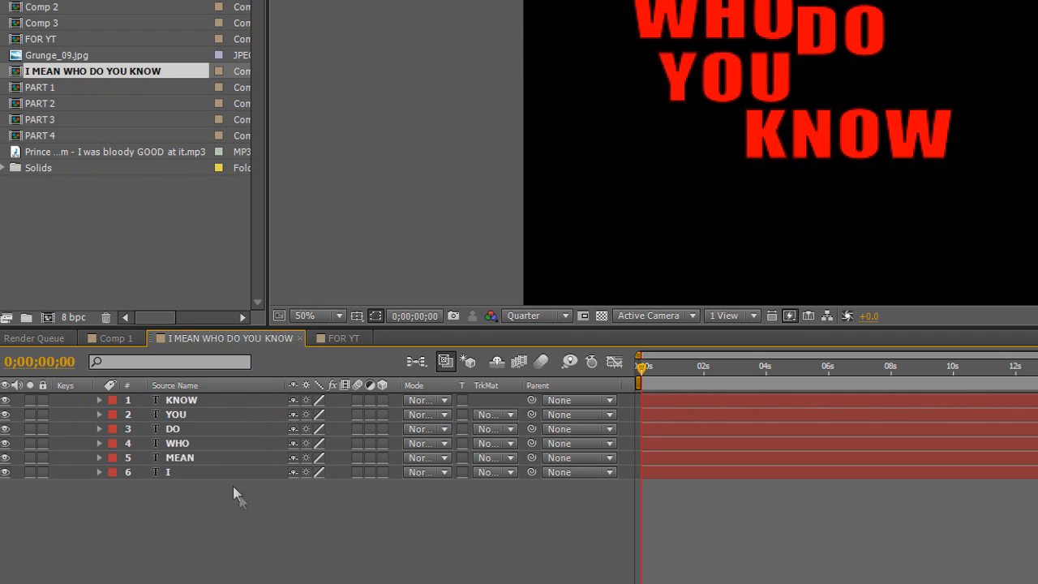
left_click(105, 151)
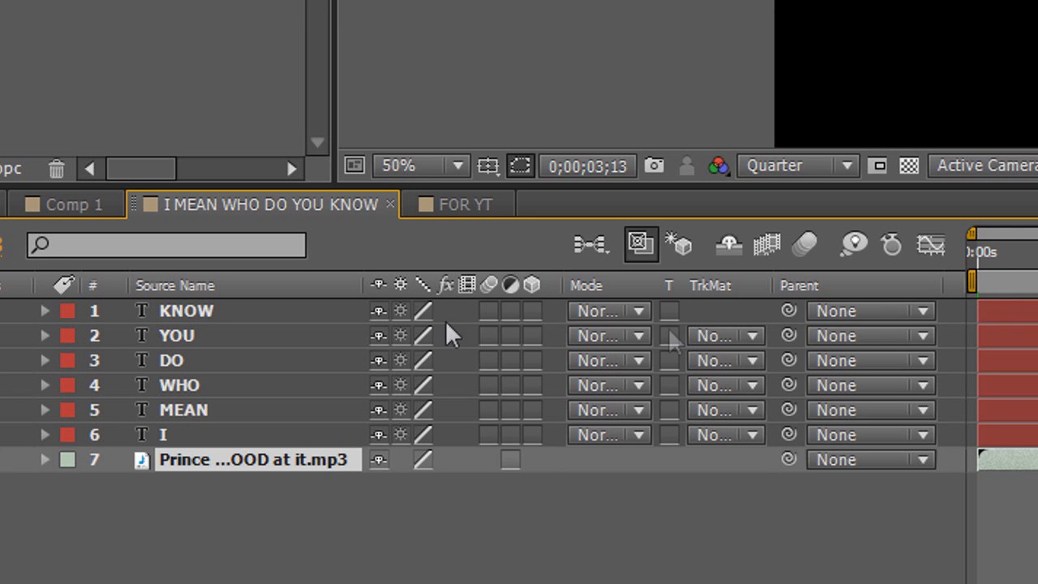
left_click(203, 310)
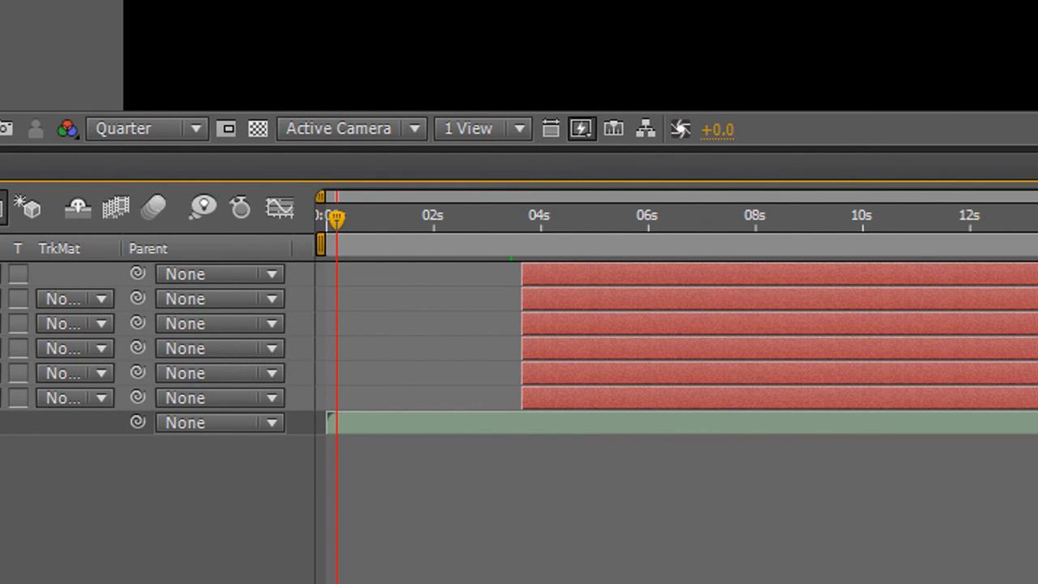
mouse_move(340, 243)
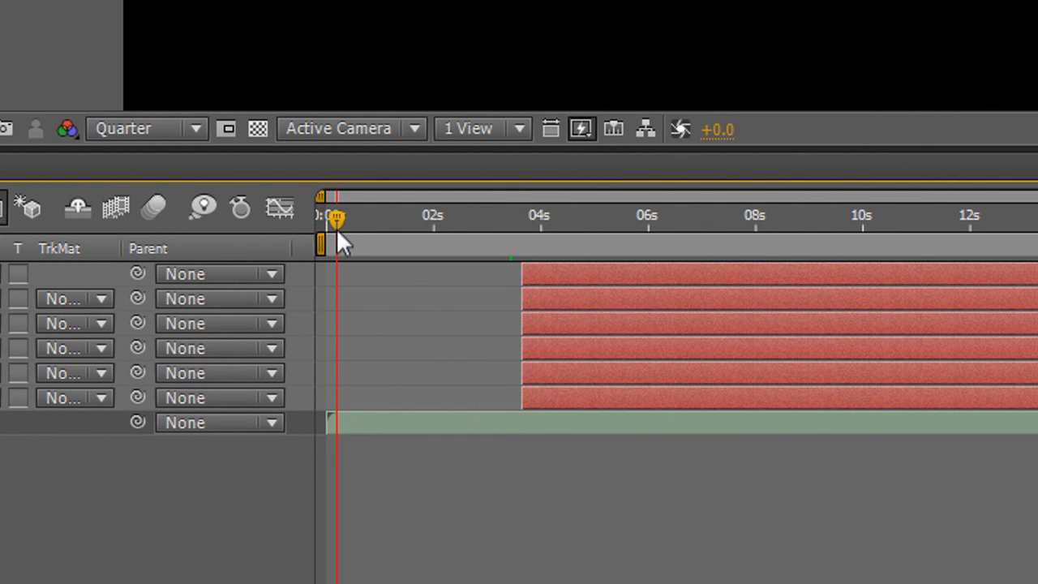
mouse_move(669, 170)
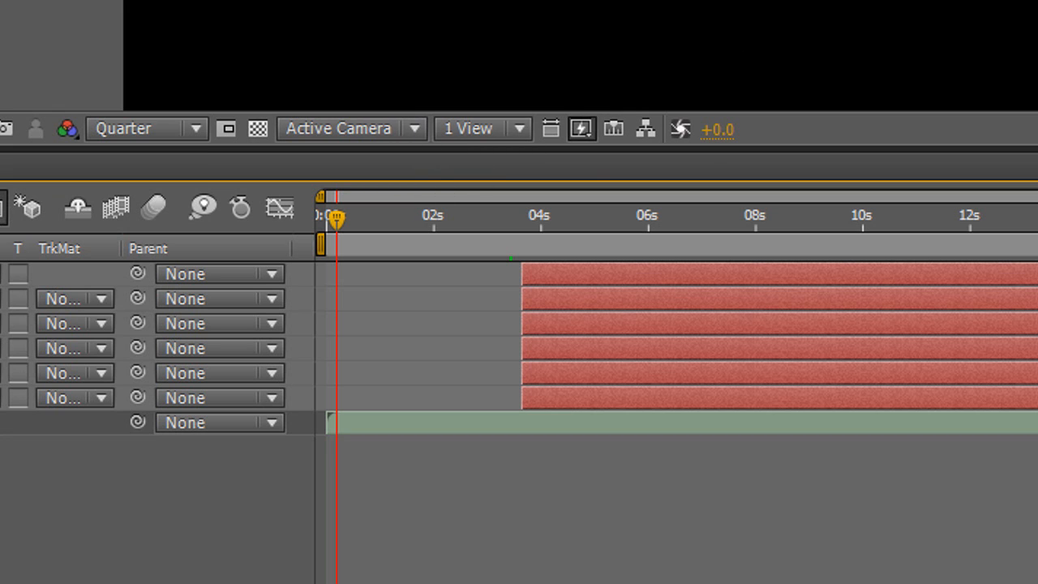
mouse_move(499, 150)
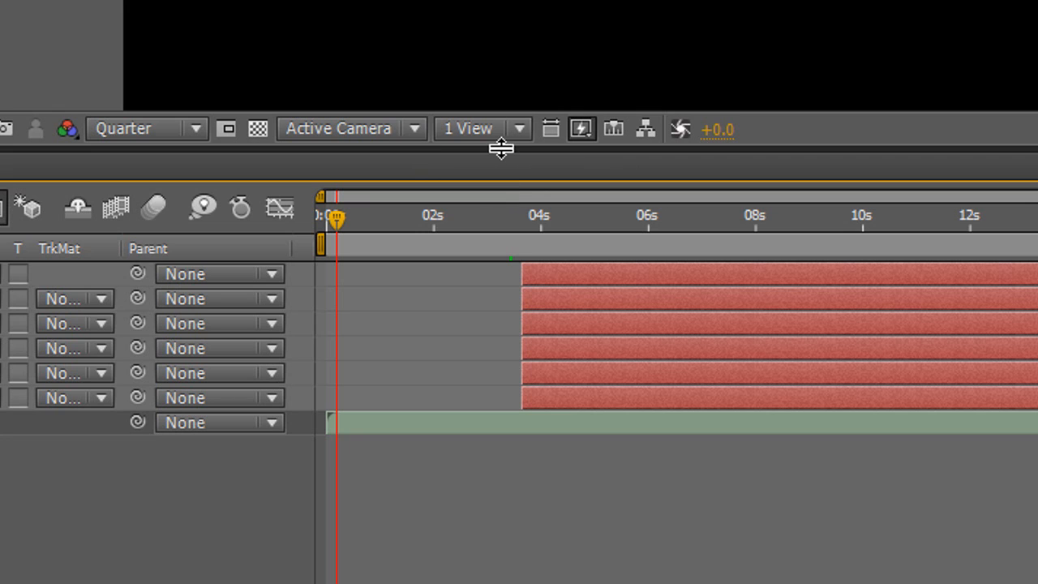
mouse_move(500, 159)
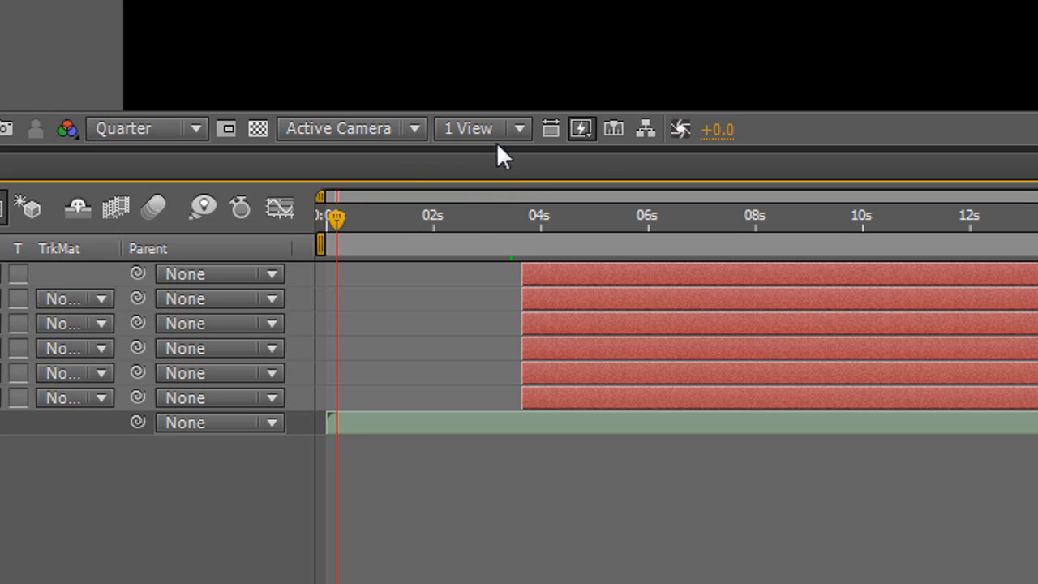
mouse_move(328, 222)
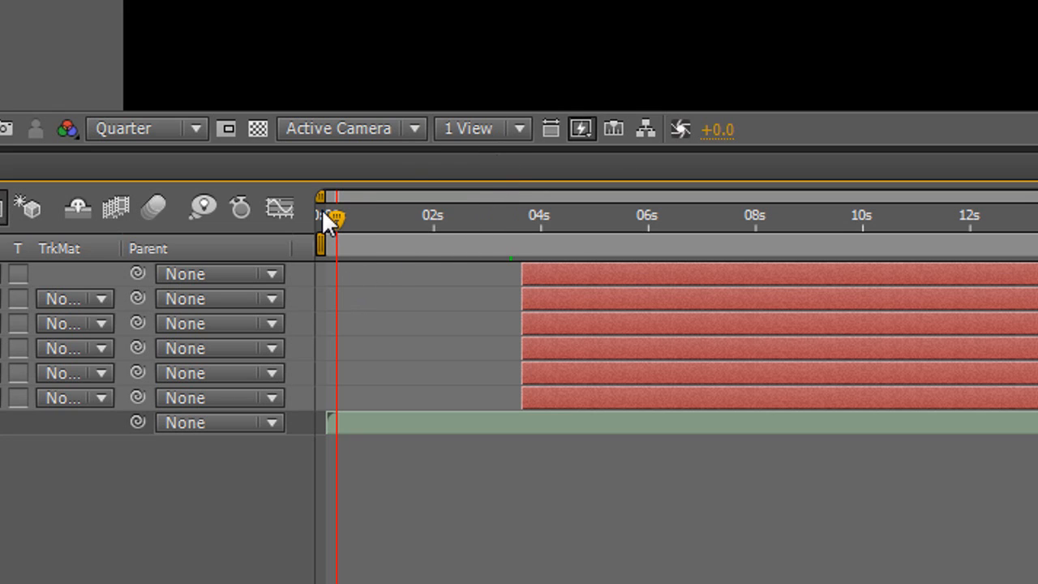
mouse_move(332, 217)
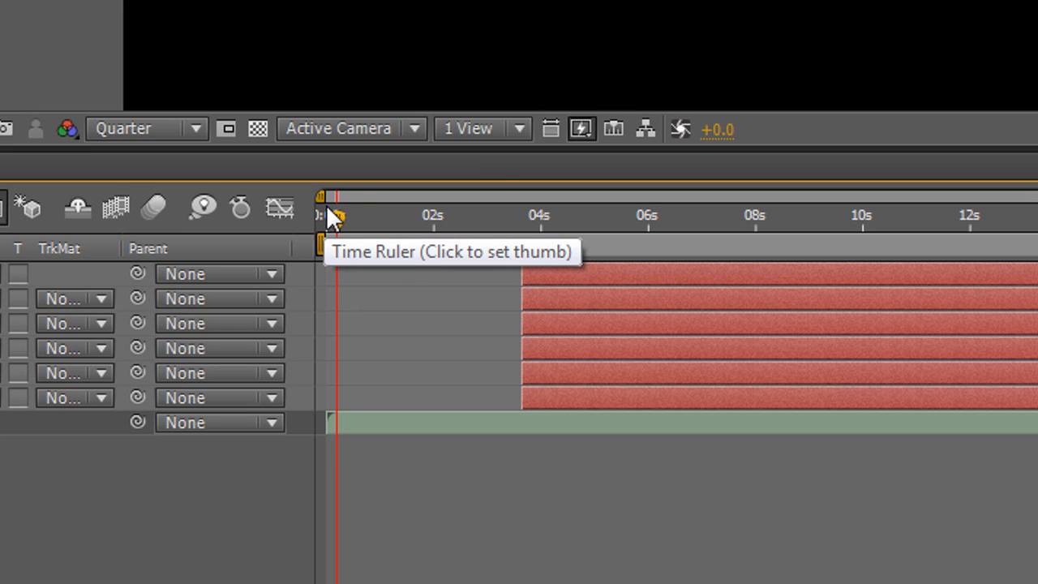
mouse_move(324, 239)
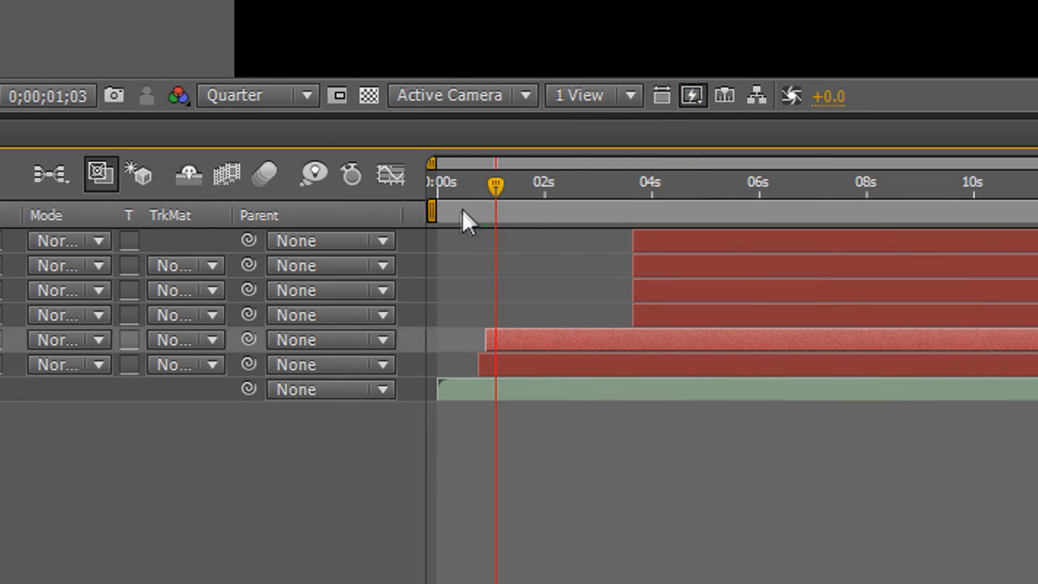
mouse_move(442, 197)
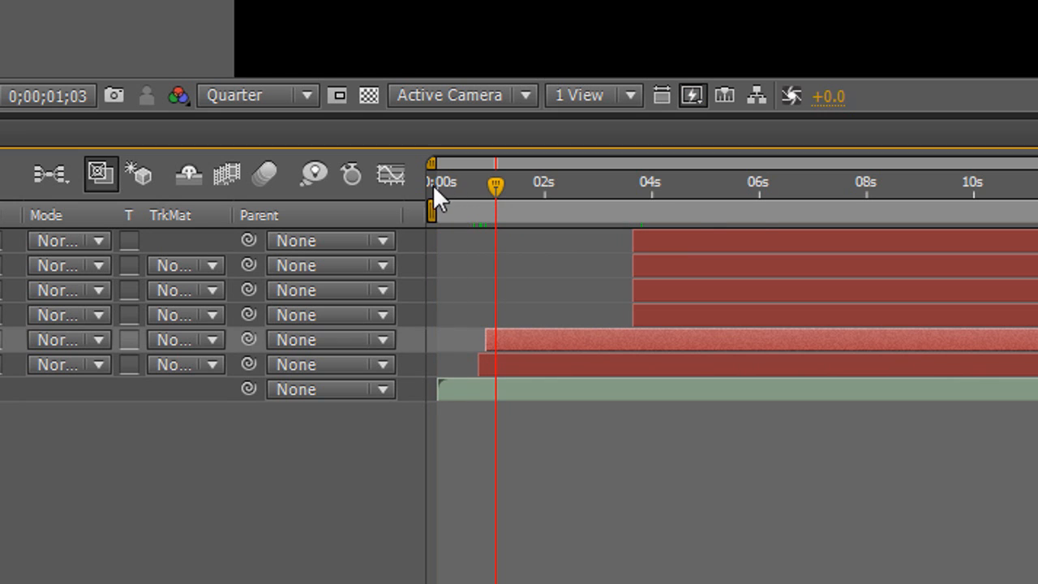
mouse_move(563, 203)
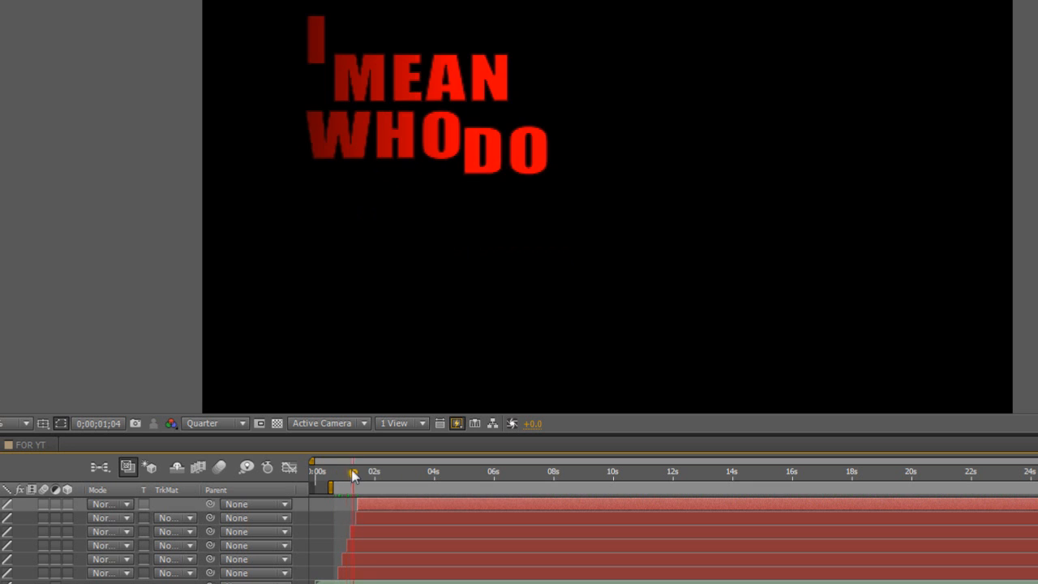
left_click_drag(353, 474, 365, 474)
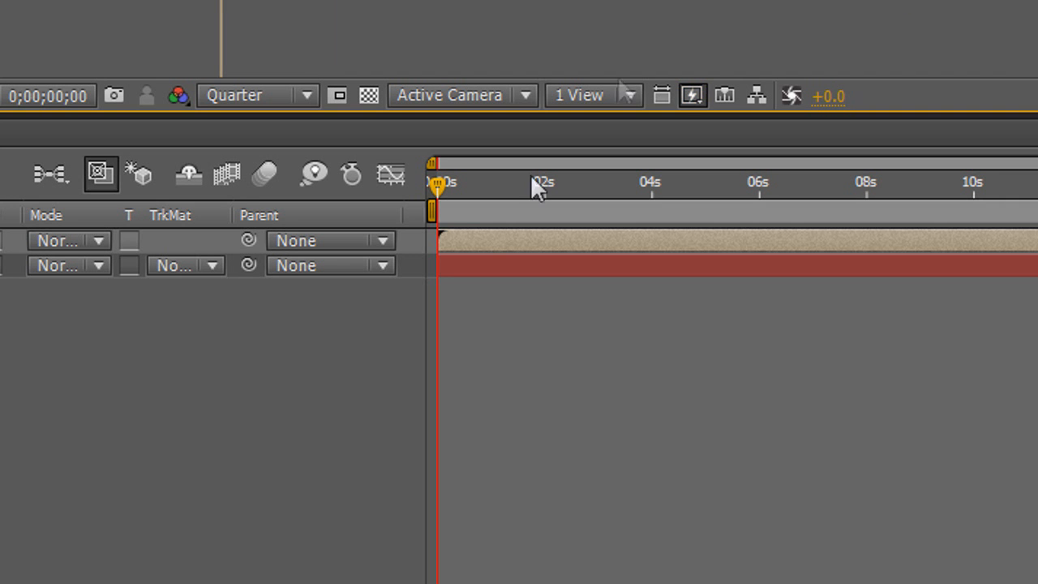
mouse_move(455, 219)
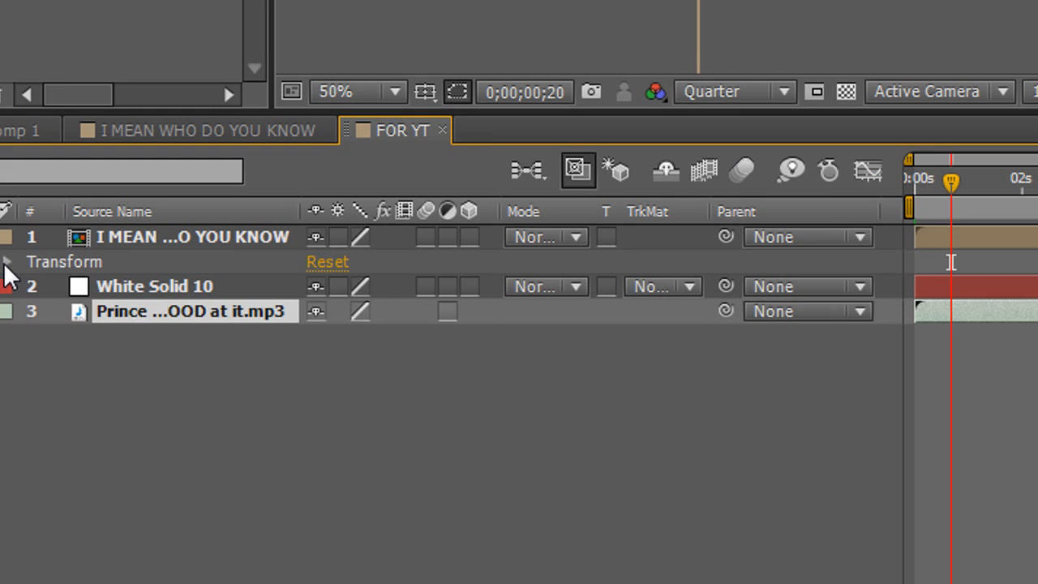
Step: Expand the I MEAN WHO DO YOU KNOW precomp layer's Transform properties
left_click(9, 261)
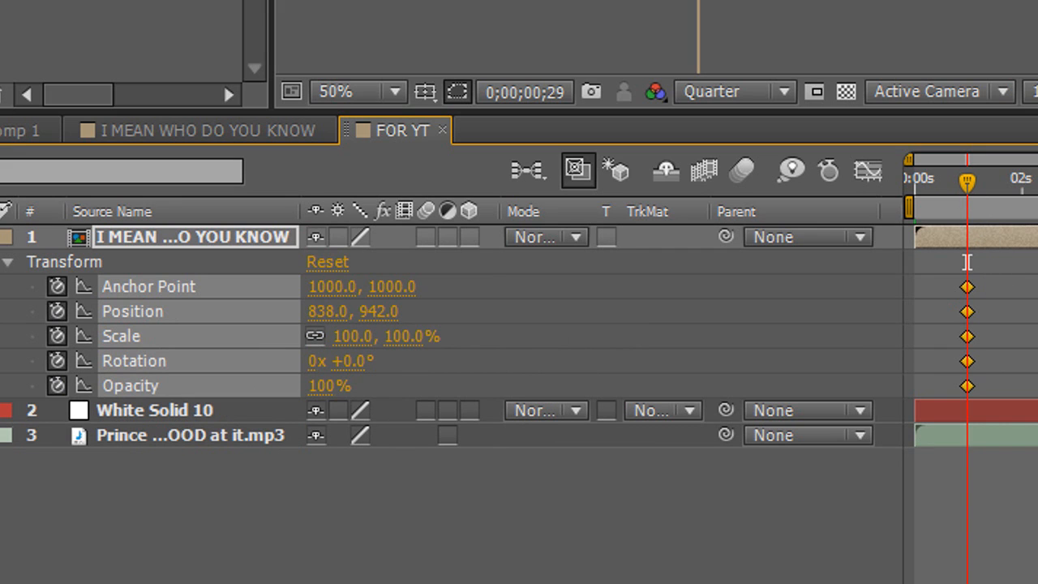
mouse_move(398, 373)
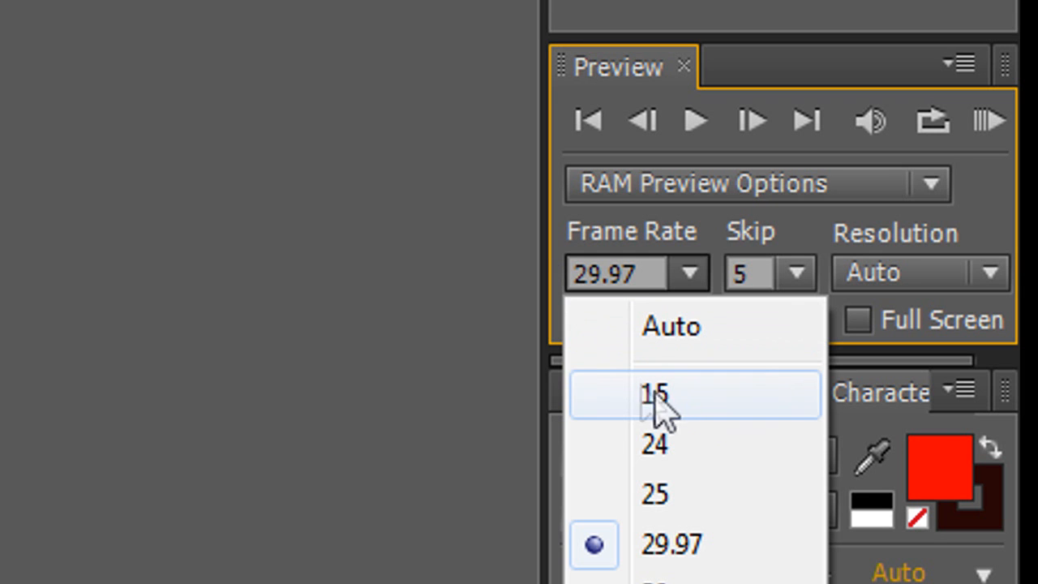
left_click(654, 396)
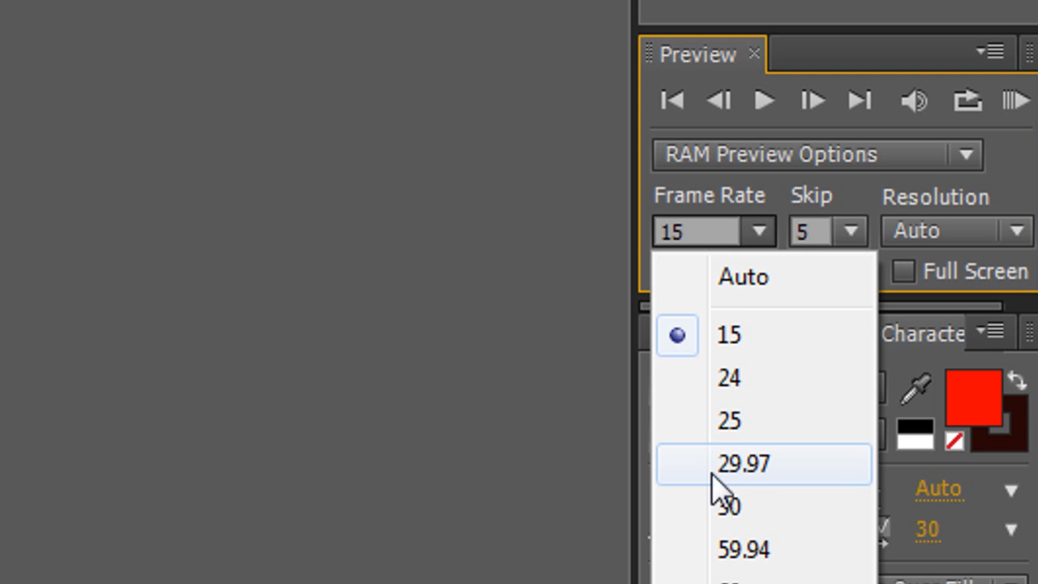
left_click(747, 465)
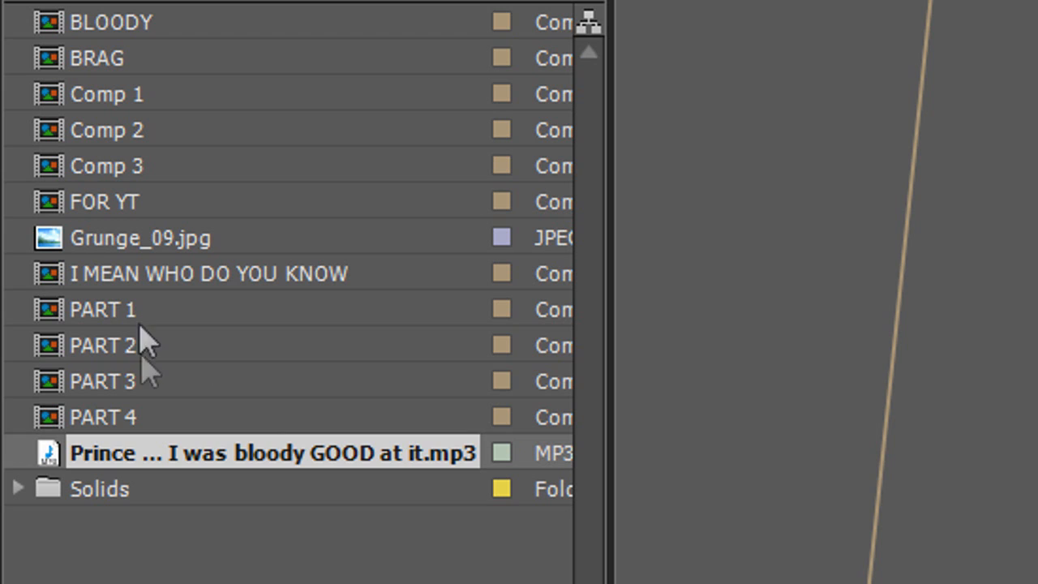
Step: Add a white comp-sized solid to PART 2, then open the PART 3 composition
double_click(102, 346)
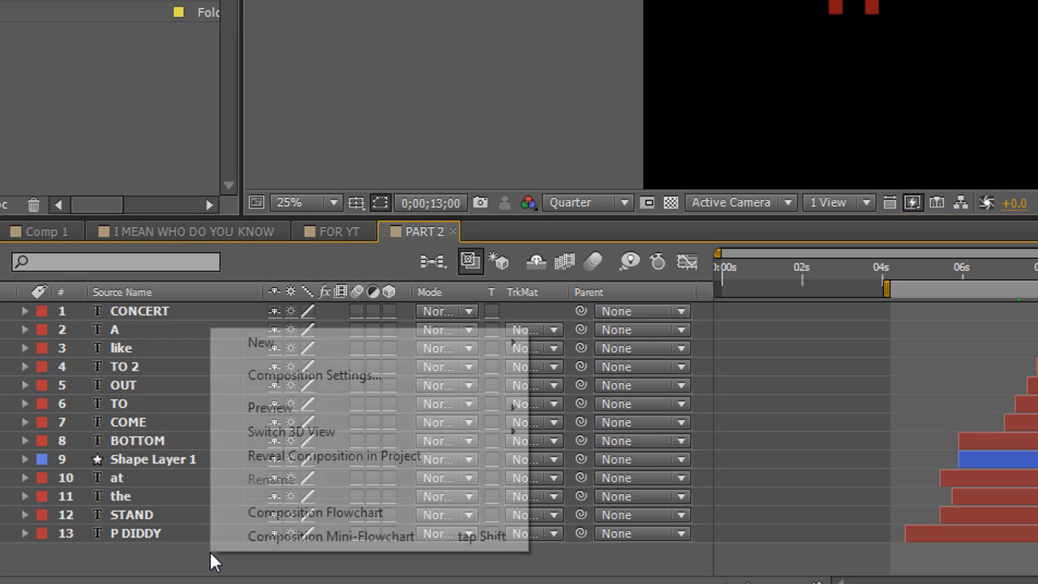
left_click(298, 375)
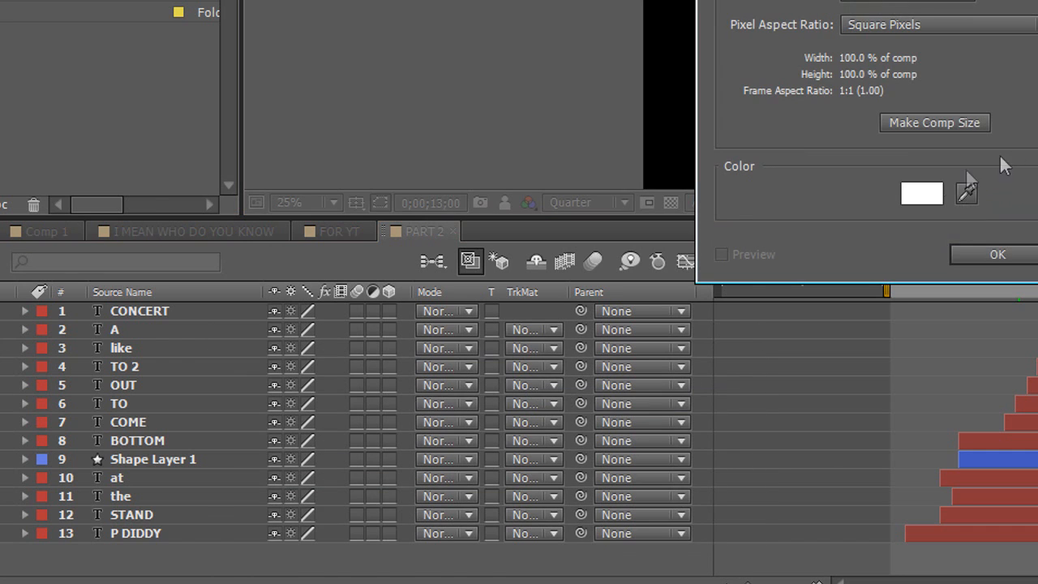
left_click(998, 254)
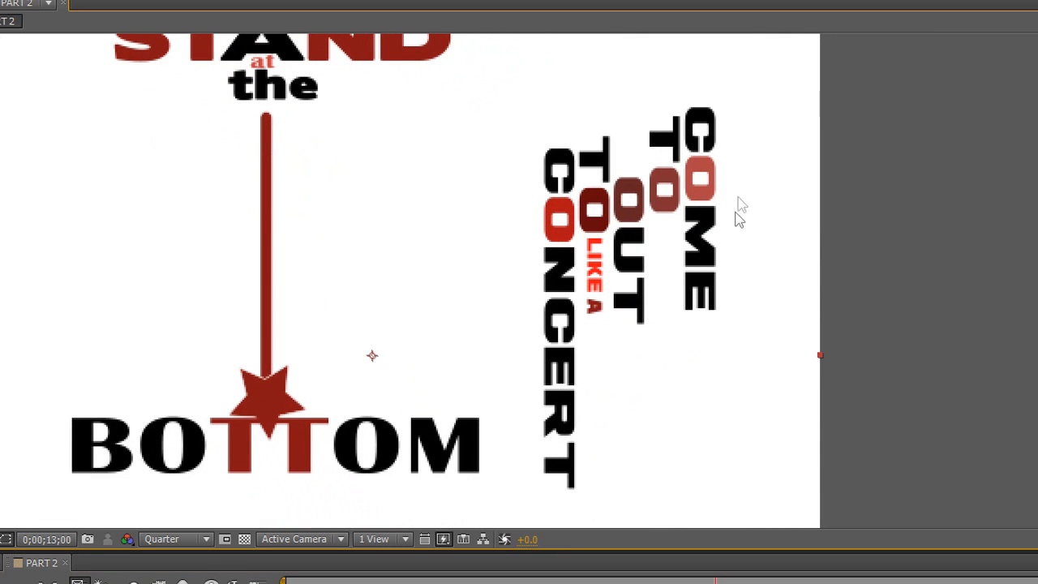
mouse_move(497, 206)
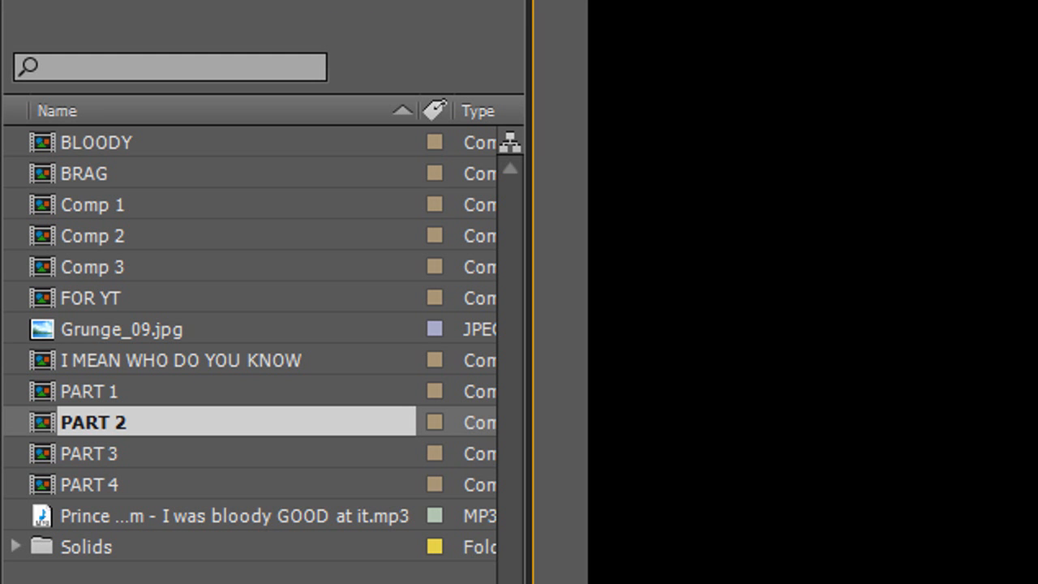
left_click(90, 454)
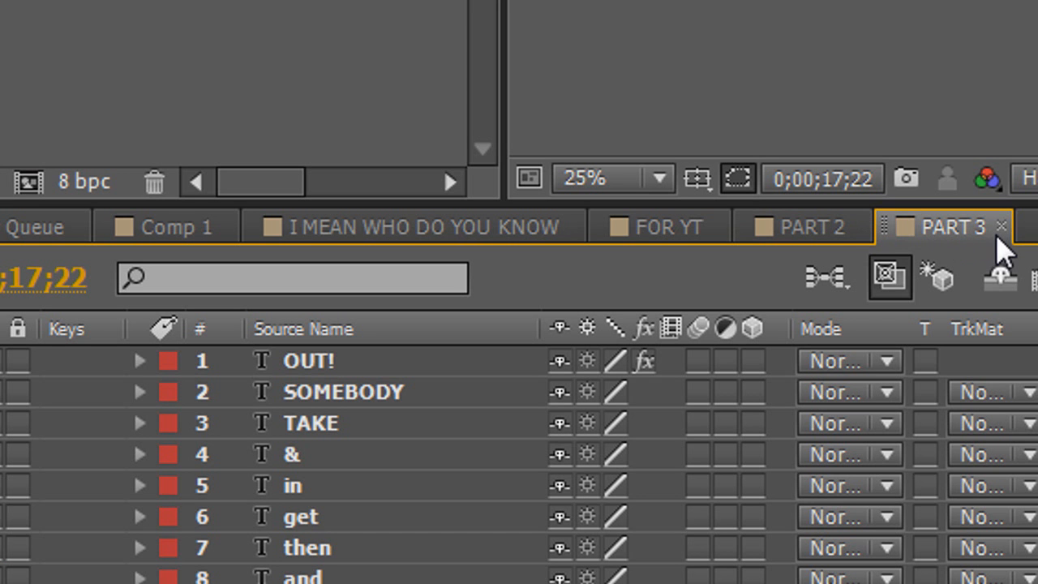
Step: Close the PART 3 and FOR YT timelines, switch to Comp 1, and collapse Black Solid 1
left_click(664, 225)
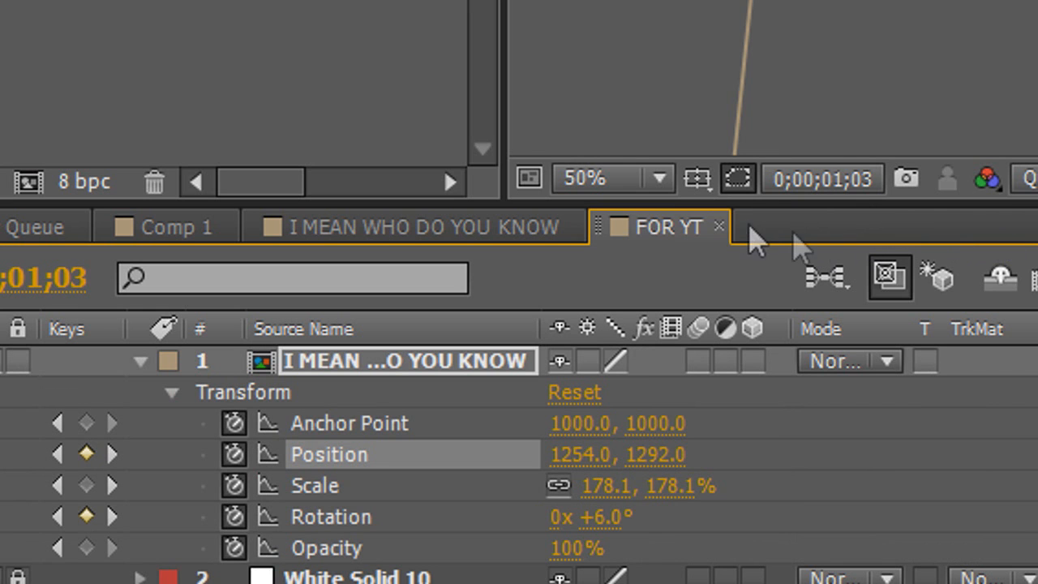
left_click(425, 225)
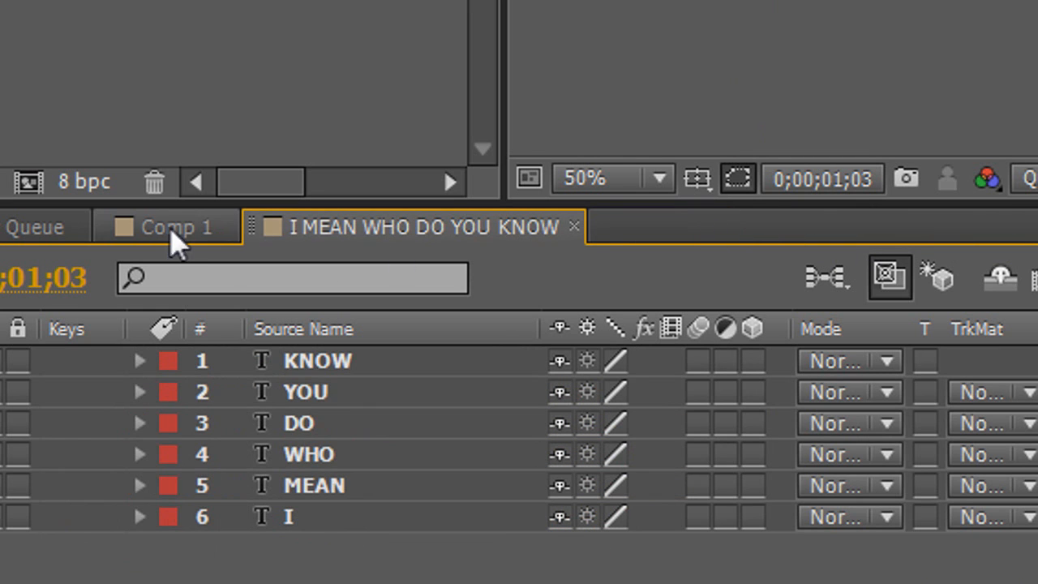
left_click(177, 227)
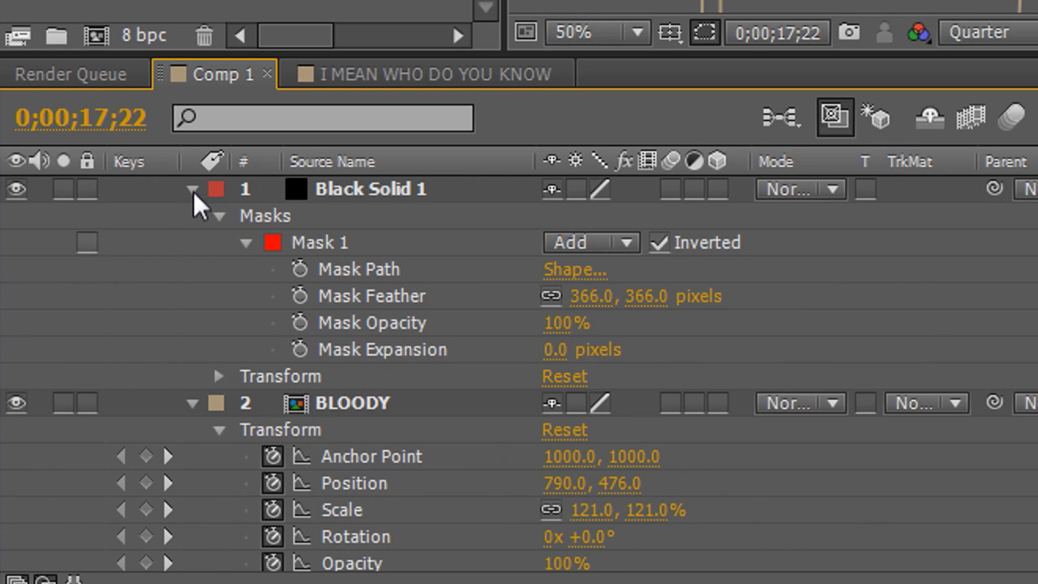
left_click(192, 189)
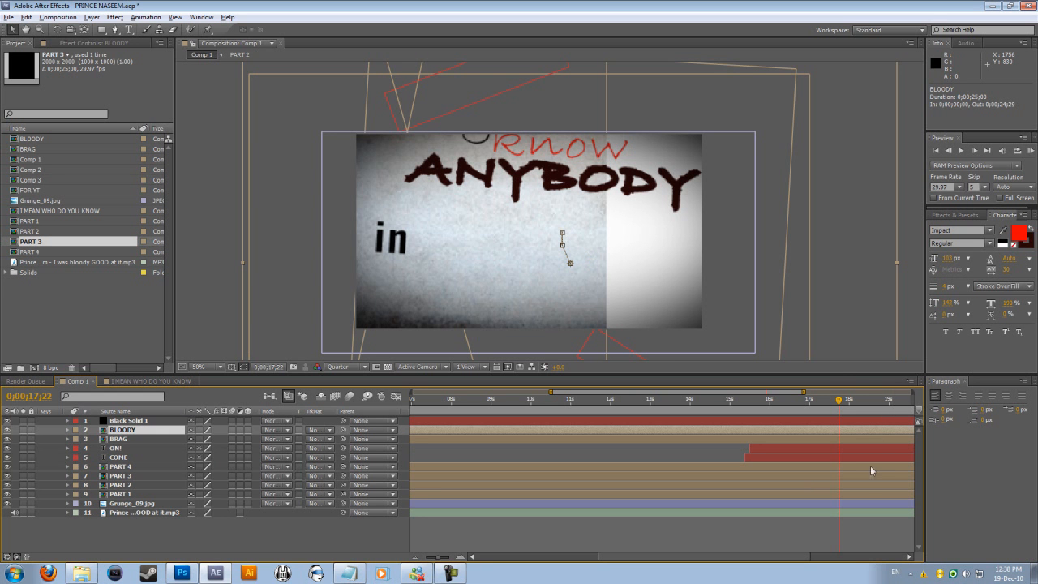
mouse_move(151, 519)
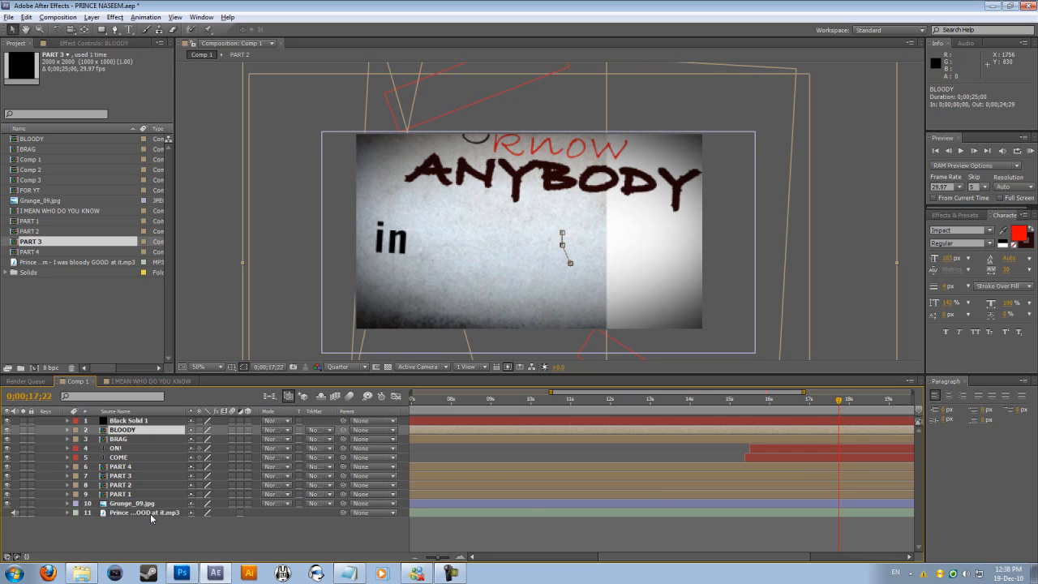